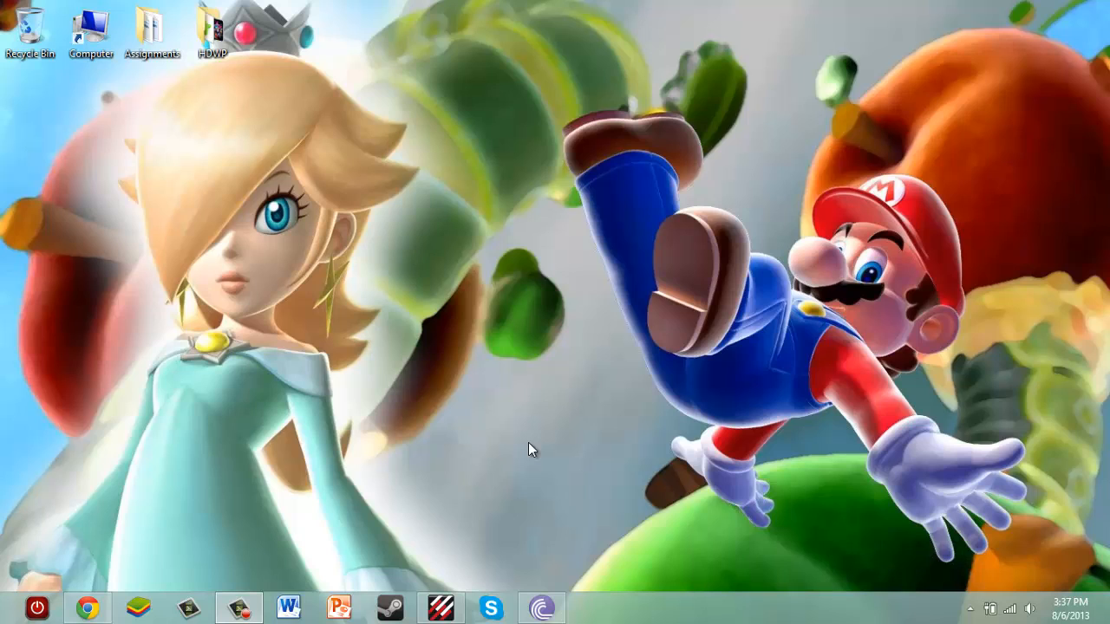
{"action": "mouse_move", "coordinate": [969, 609]}
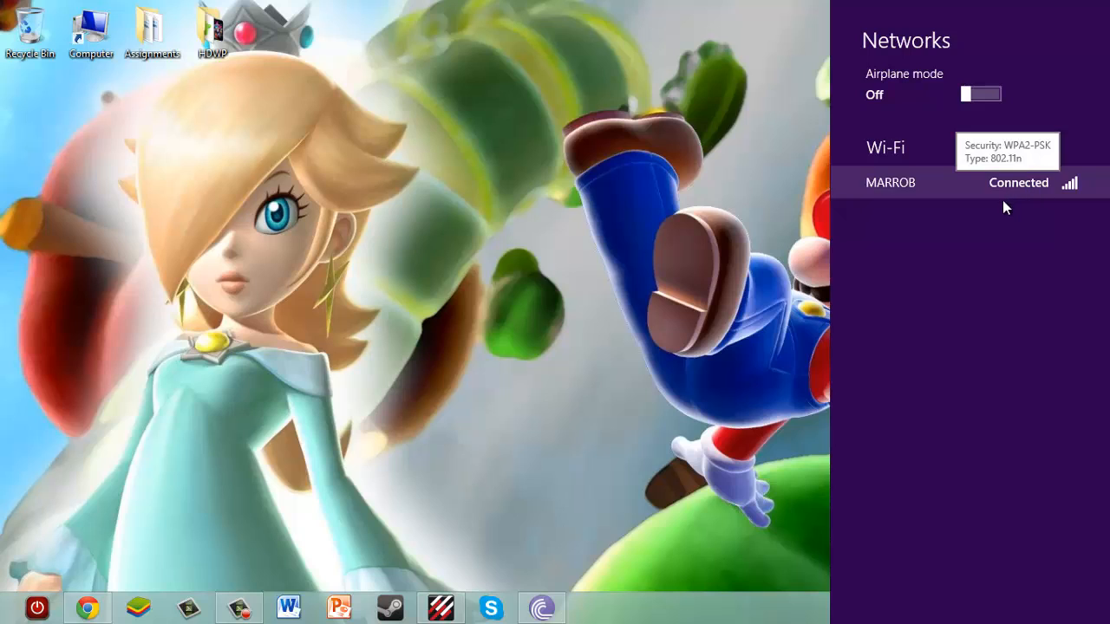
{"action": "mouse_move", "coordinate": [755, 201]}
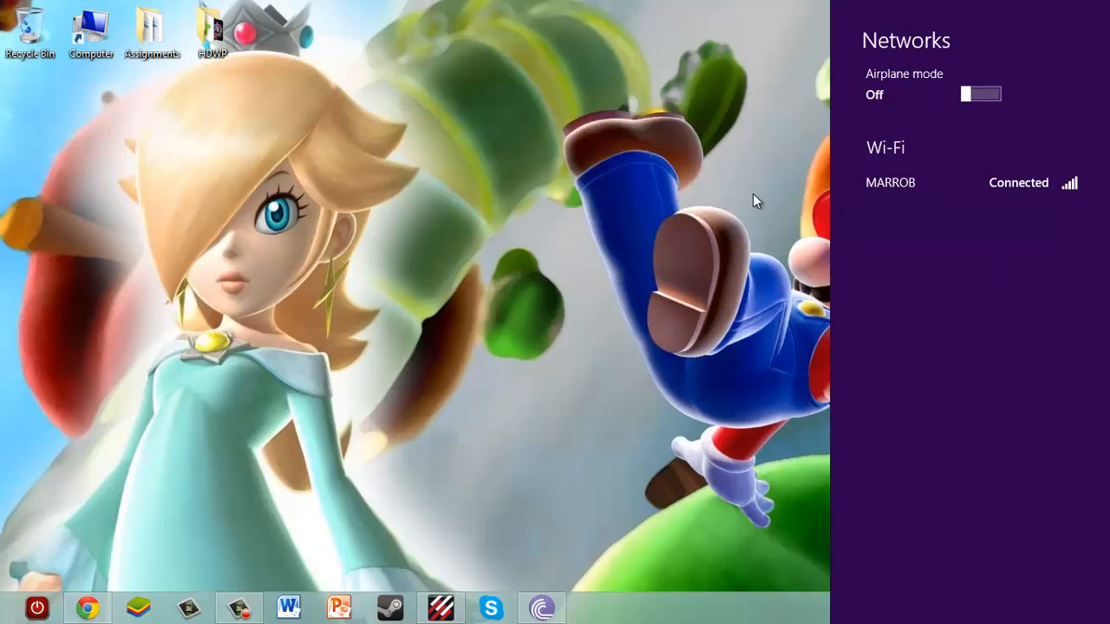
{"action": "mouse_move", "coordinate": [732, 31]}
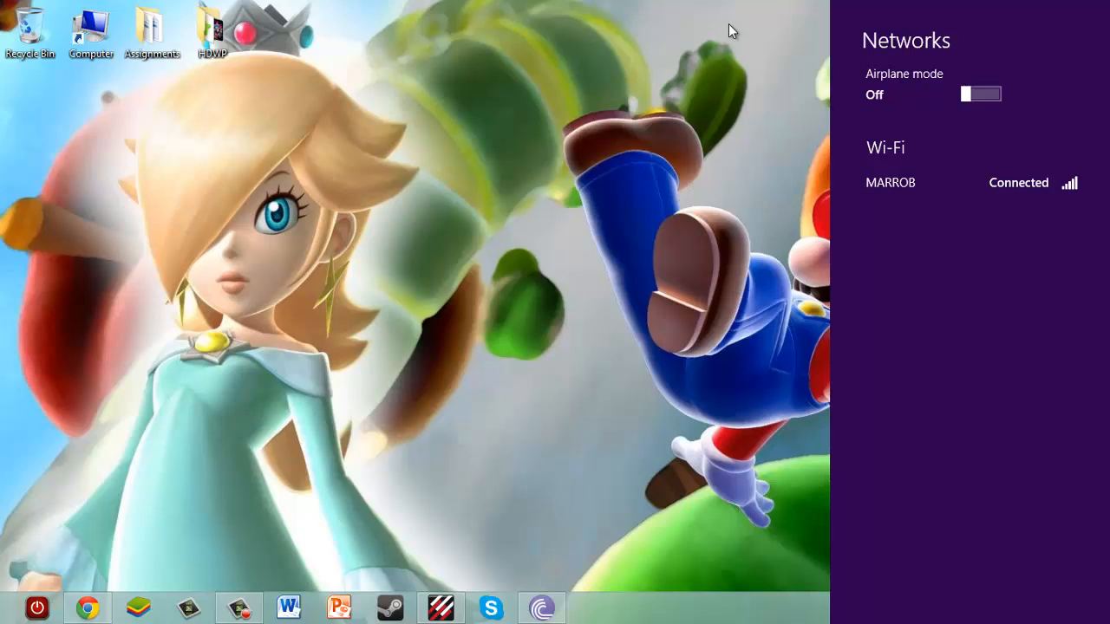
{"action": "mouse_move", "coordinate": [563, 423]}
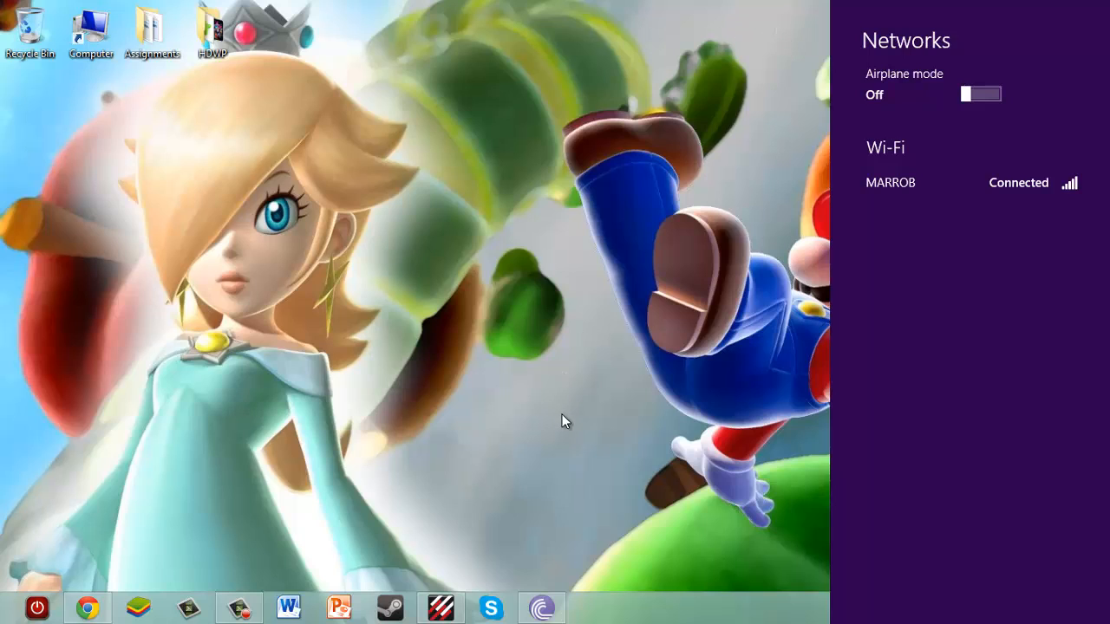
{"action": "mouse_move", "coordinate": [659, 149]}
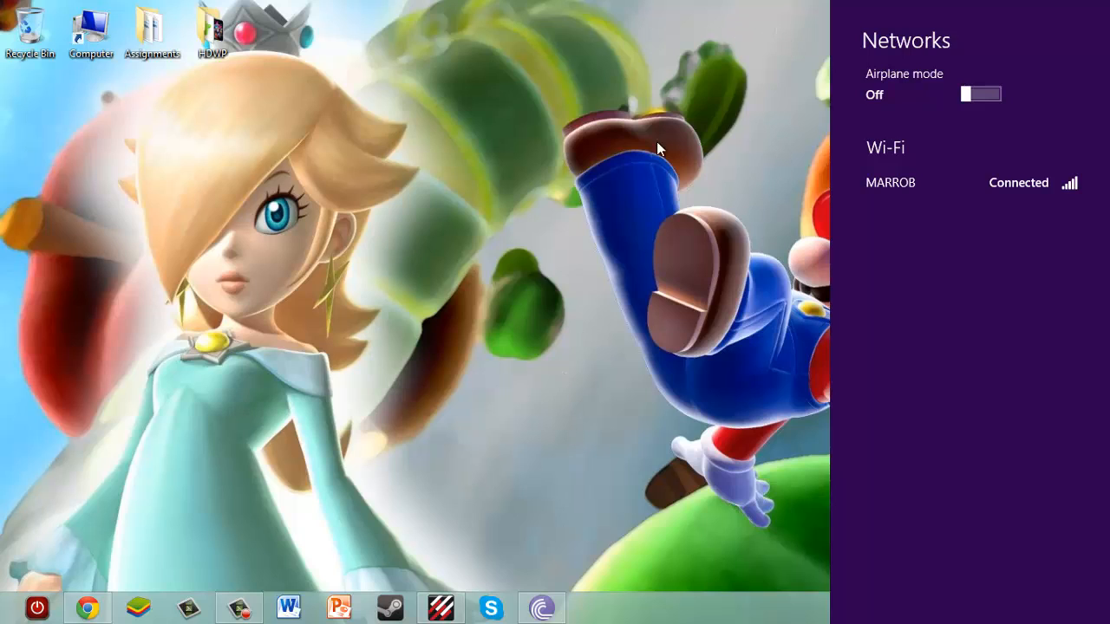
{"action": "mouse_move", "coordinate": [715, 211]}
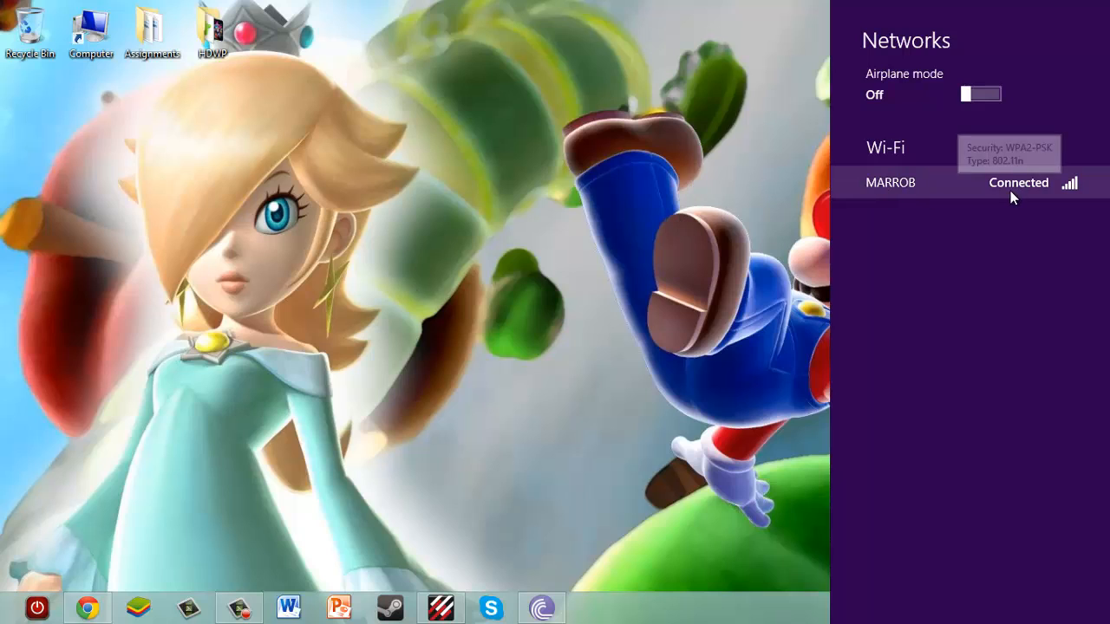
{"action": "mouse_move", "coordinate": [767, 228]}
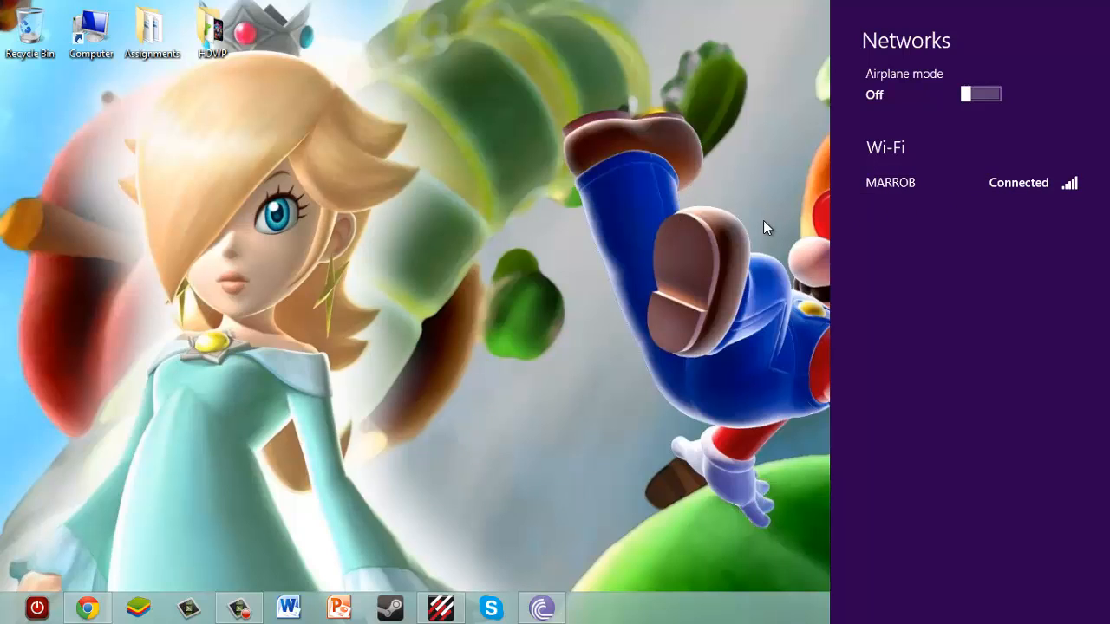
{"action": "mouse_move", "coordinate": [770, 209]}
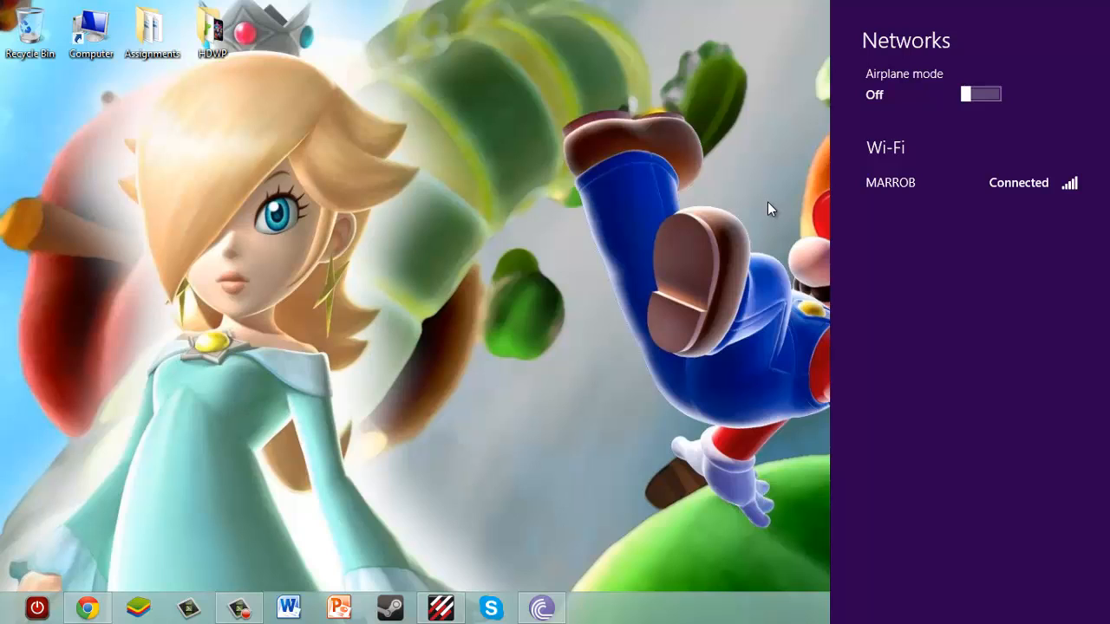
{"action": "mouse_move", "coordinate": [770, 200]}
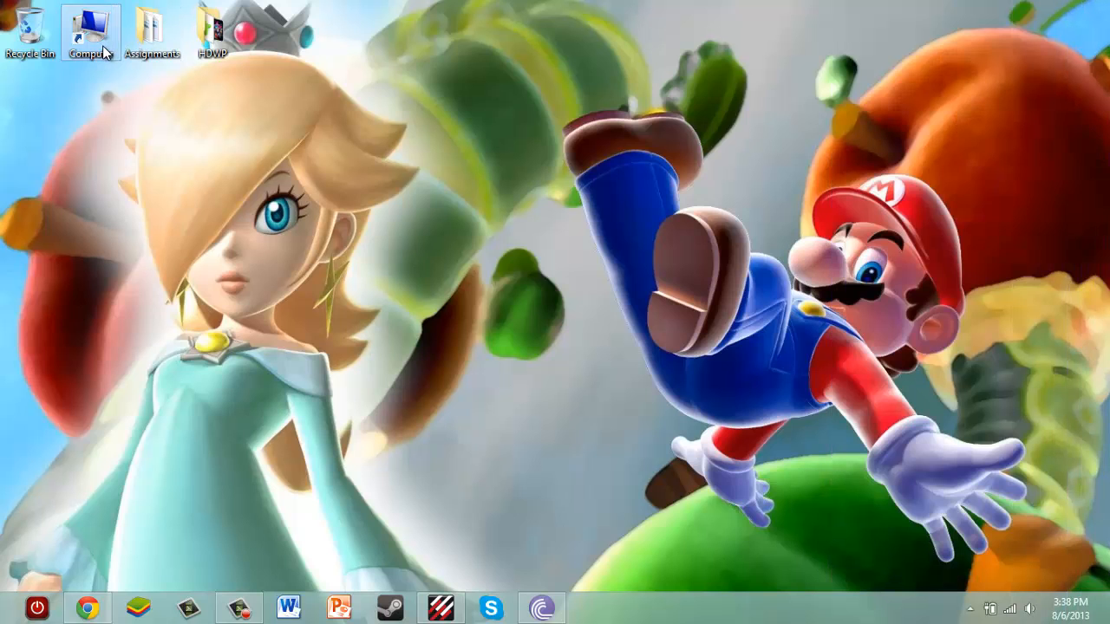
Go from the desktop Computer window to Control Panel via the ribbon's Open Control Panel.
{"action": "double_click", "coordinate": [91, 26]}
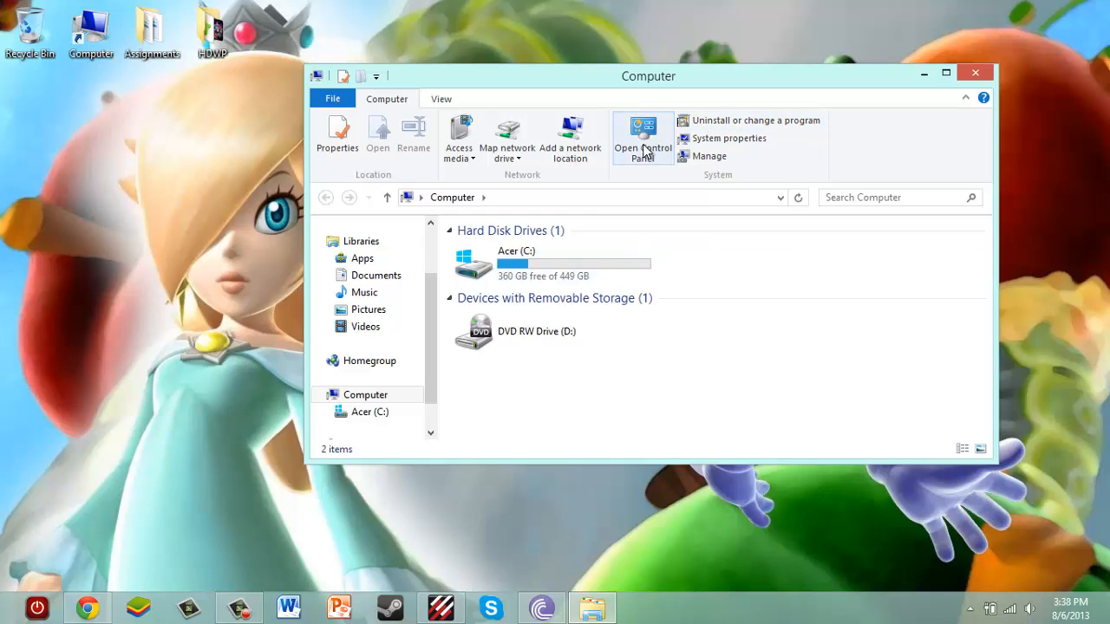
{"action": "mouse_move", "coordinate": [642, 139]}
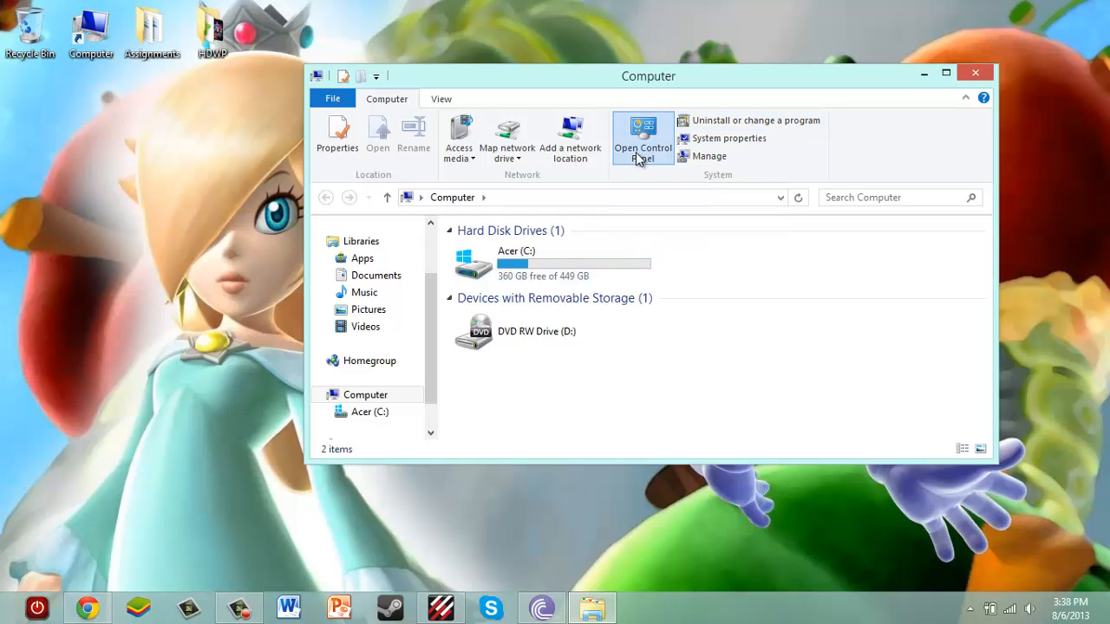
{"action": "left_click", "coordinate": [642, 135]}
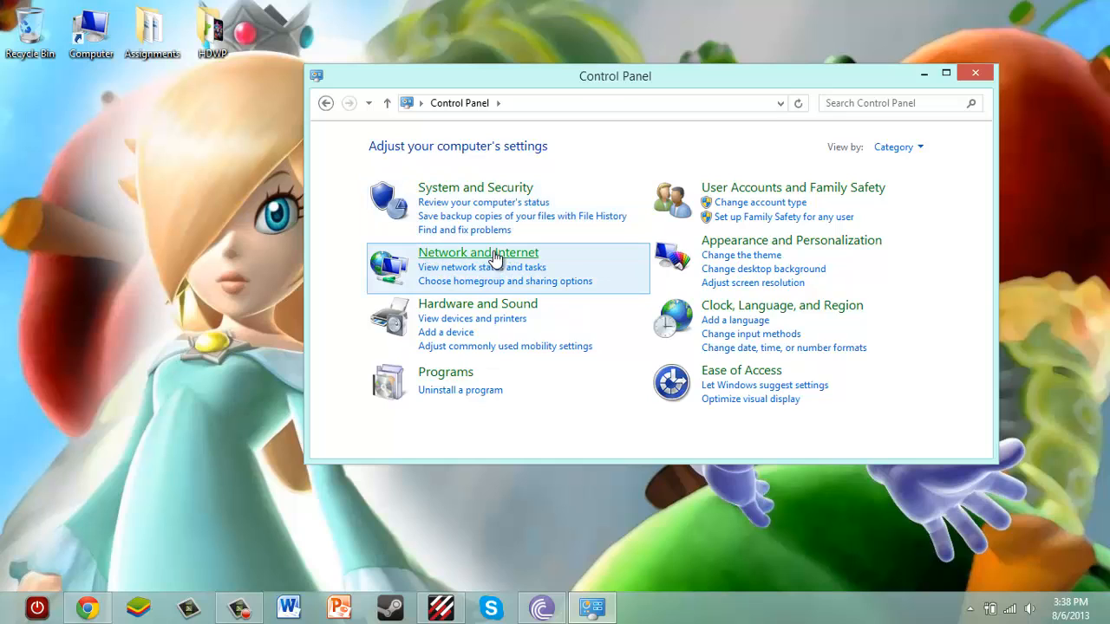
Reach Network and Sharing Center through Network and Internet, showing the MARROB Wi-Fi connection.
{"action": "left_click", "coordinate": [479, 254]}
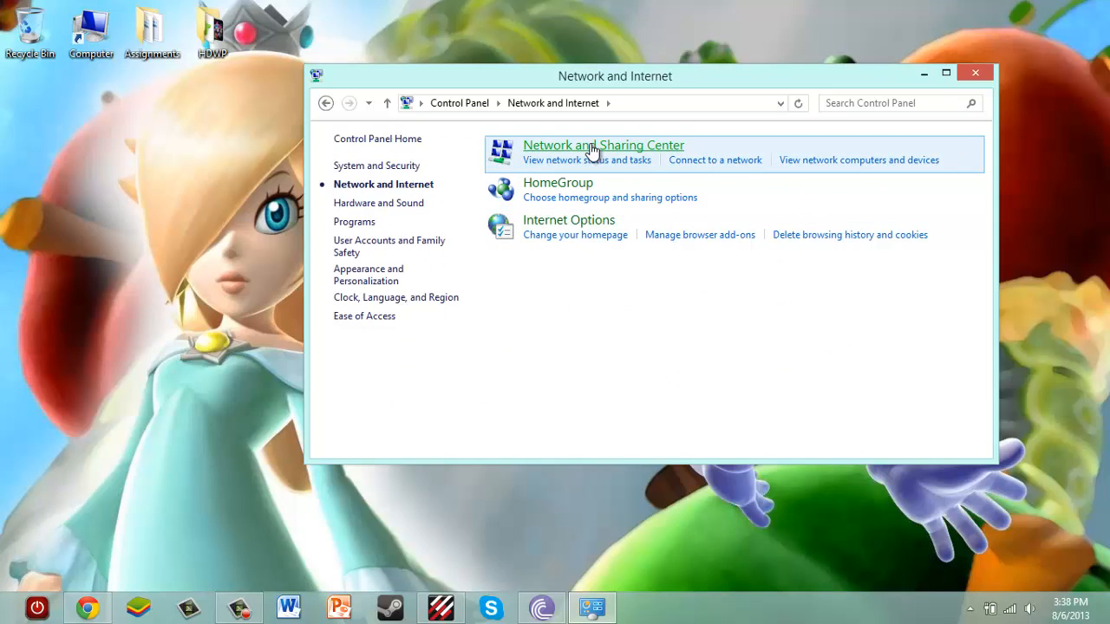
{"action": "left_click", "coordinate": [604, 146]}
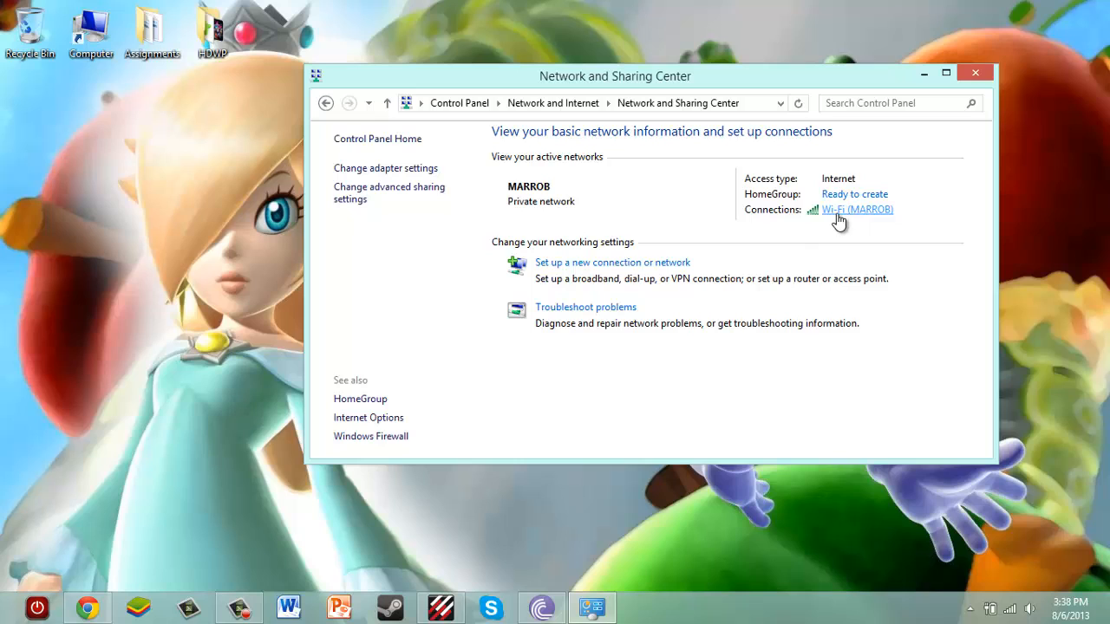
{"action": "mouse_move", "coordinate": [809, 222]}
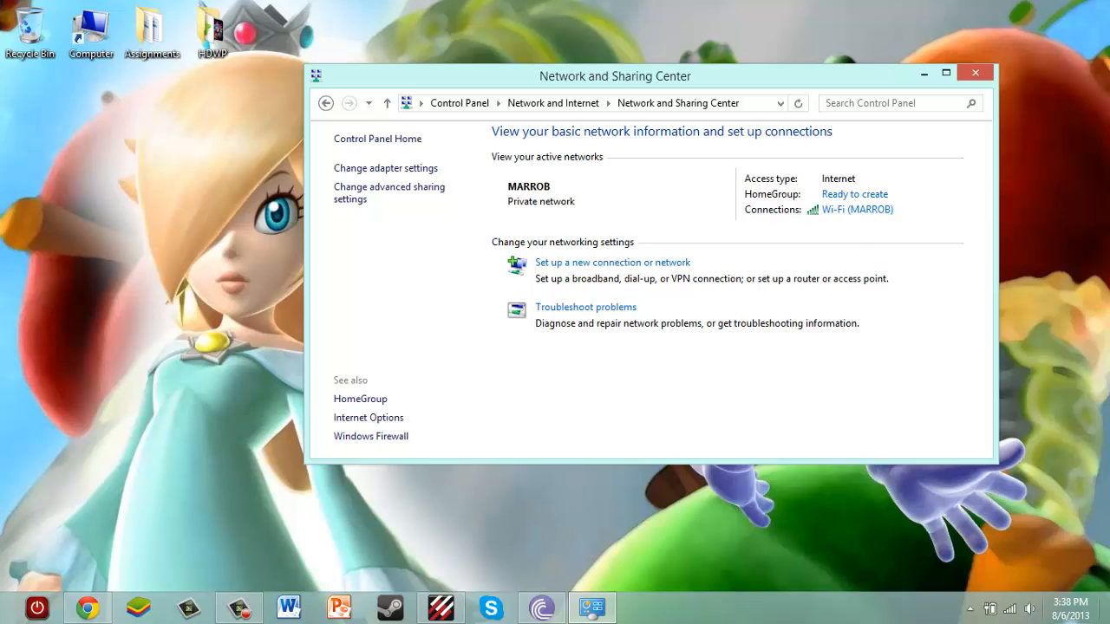
{"action": "mouse_move", "coordinate": [1010, 607]}
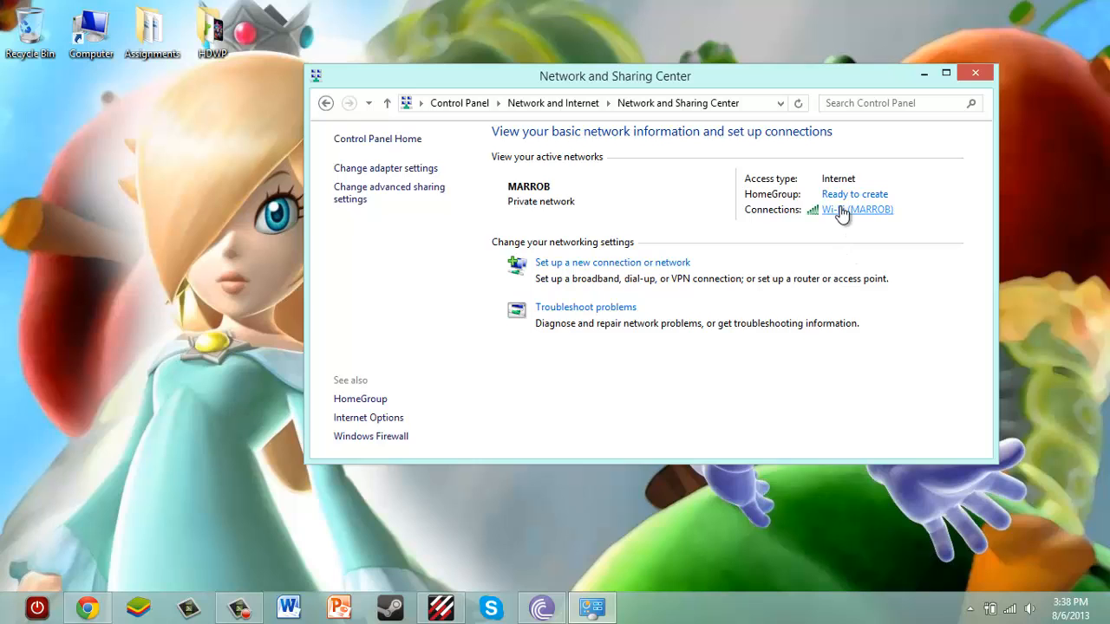
Bring up the MARROB Wi-Fi status and its connection properties for the Broadcom 802.11n adapter.
{"action": "left_click", "coordinate": [856, 208]}
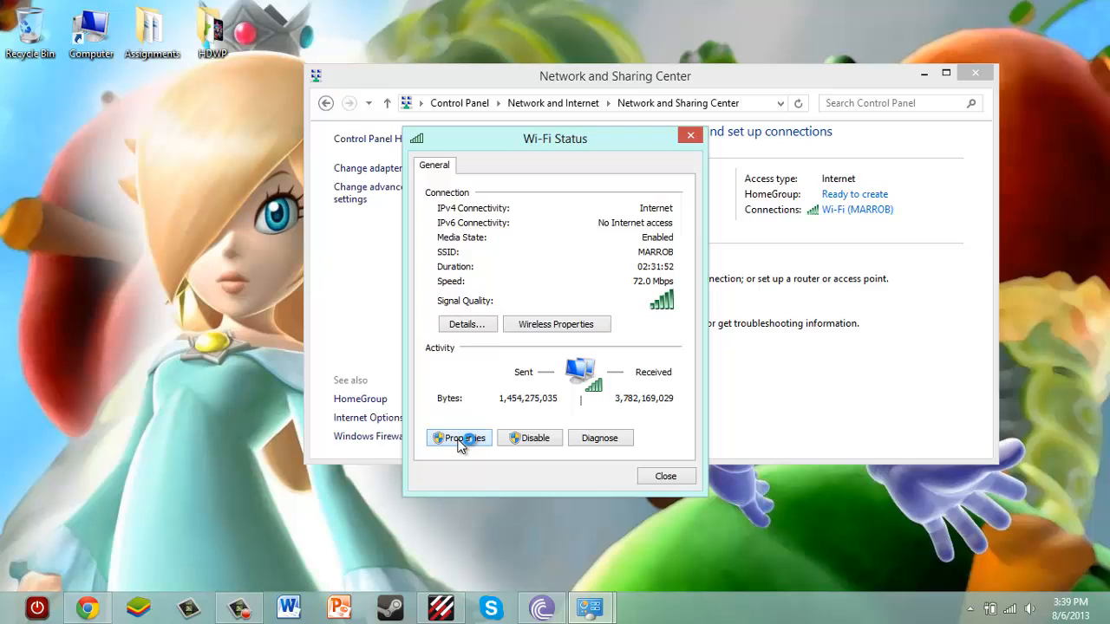
{"action": "left_click", "coordinate": [458, 438]}
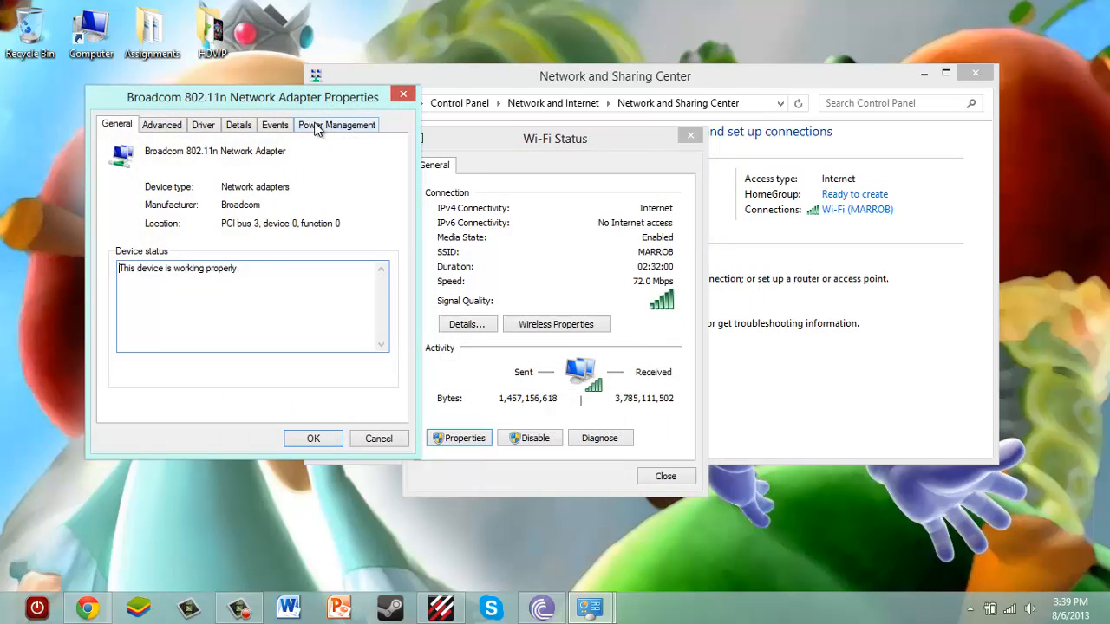
Under Power Management, uncheck 'Allow the computer to turn off this device to save power' and confirm with OK.
{"action": "left_click", "coordinate": [337, 125]}
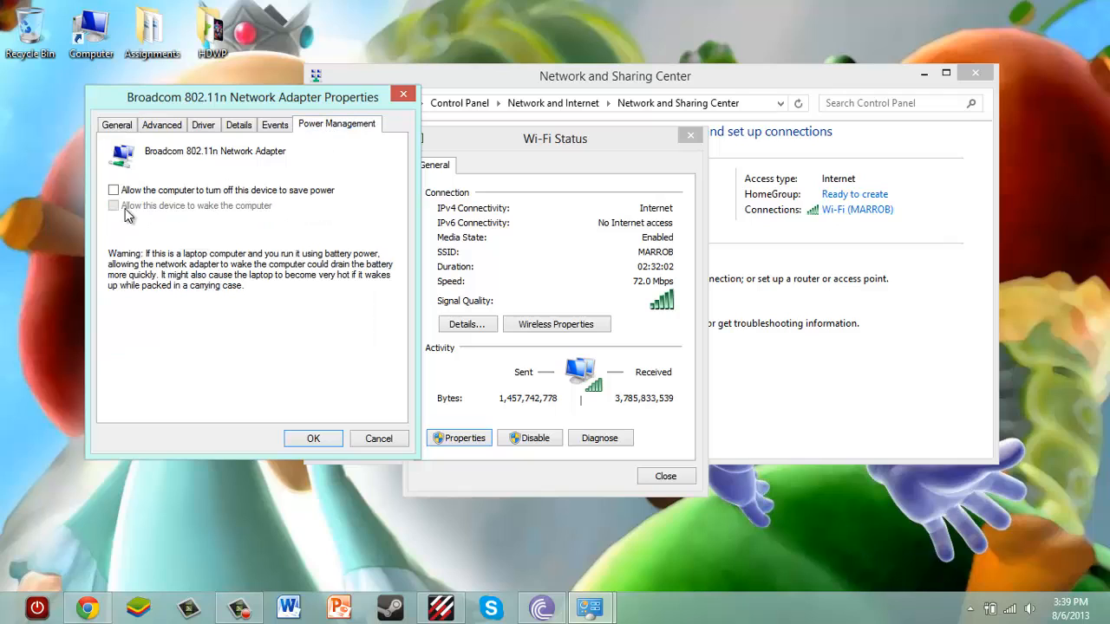
{"action": "left_click", "coordinate": [114, 189]}
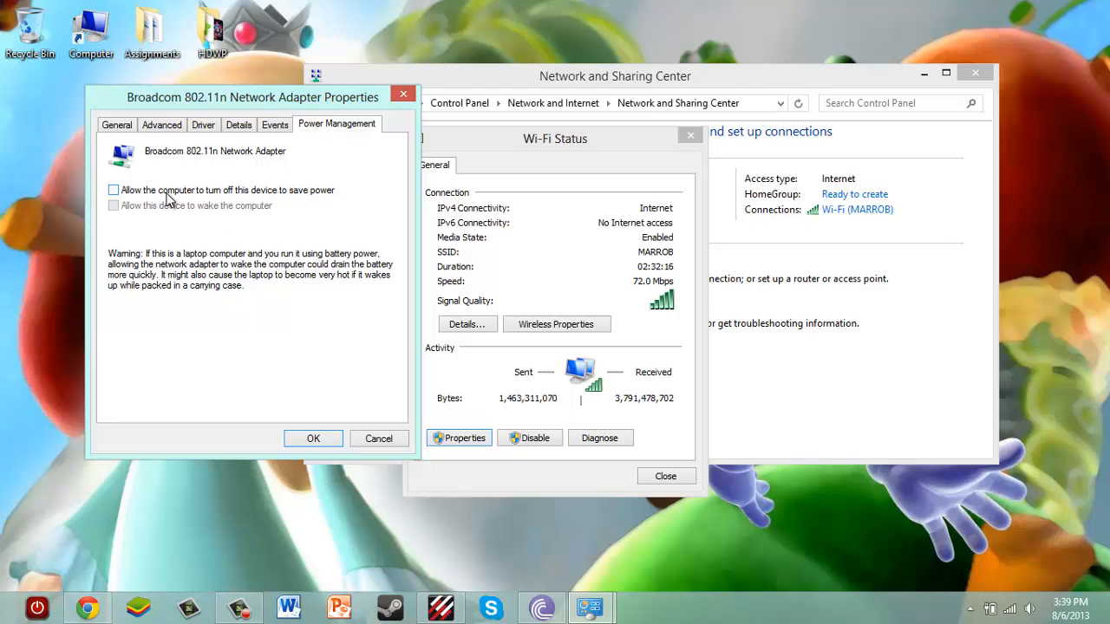
{"action": "mouse_move", "coordinate": [270, 201]}
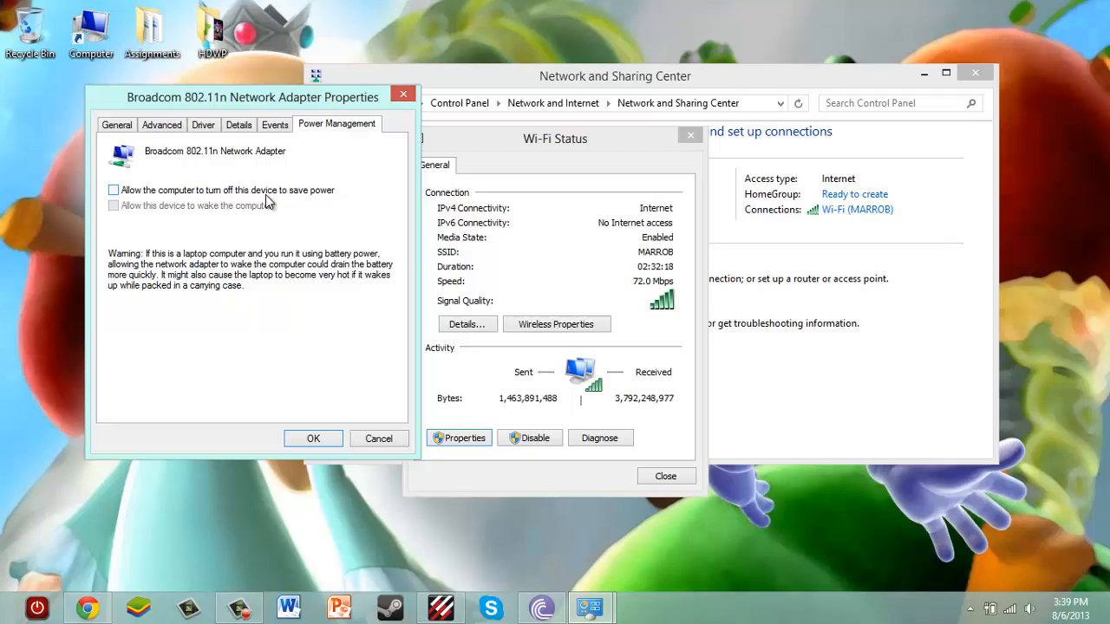
{"action": "mouse_move", "coordinate": [311, 202]}
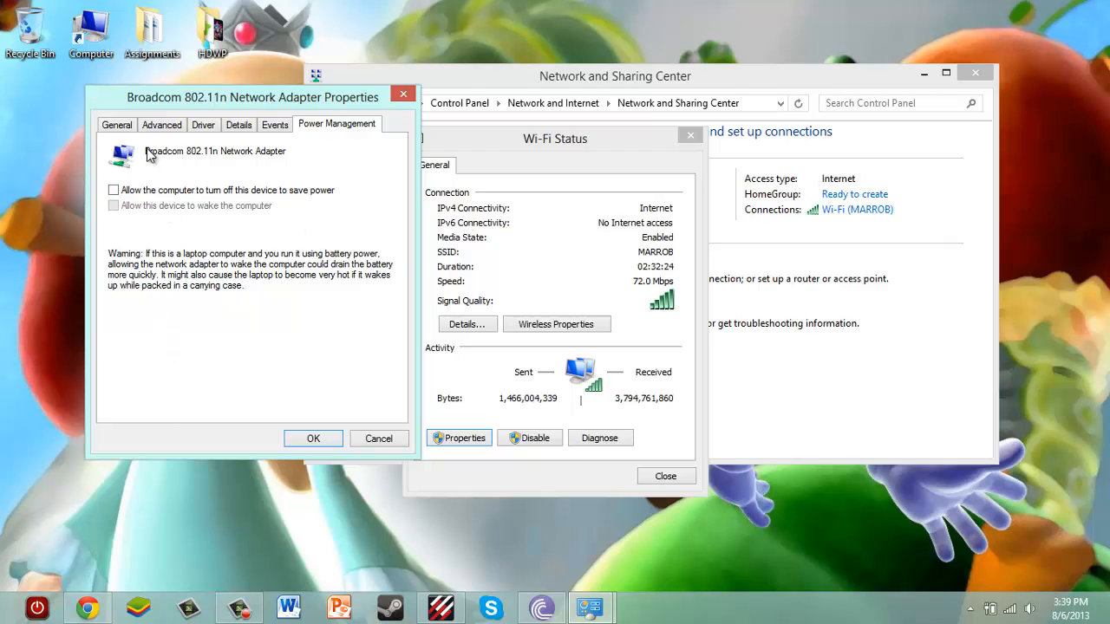
{"action": "mouse_move", "coordinate": [217, 179]}
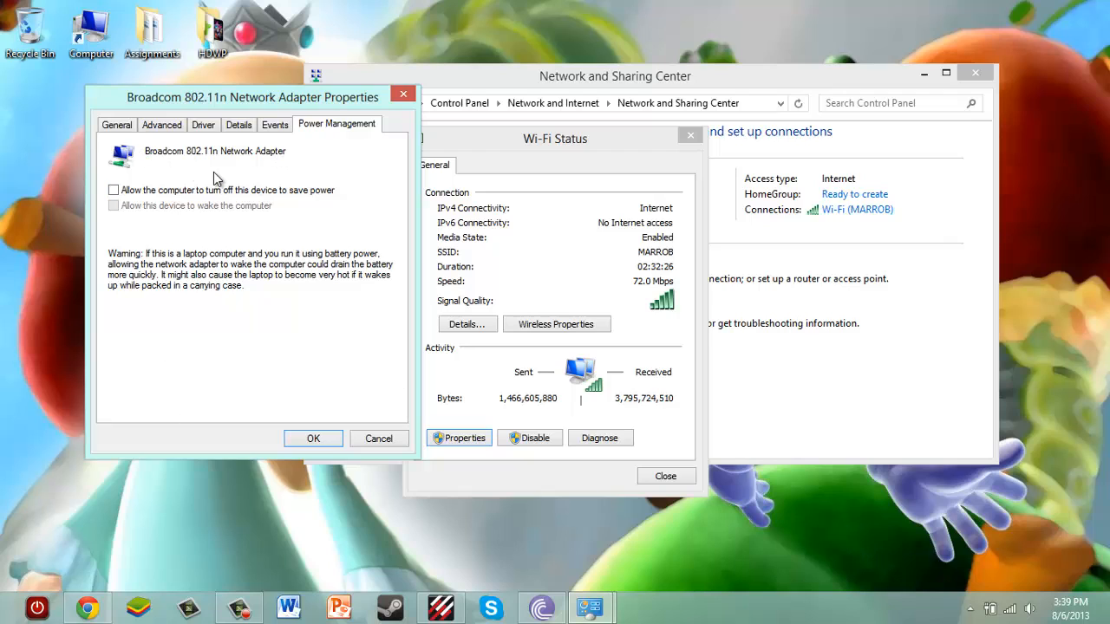
{"action": "mouse_move", "coordinate": [358, 187]}
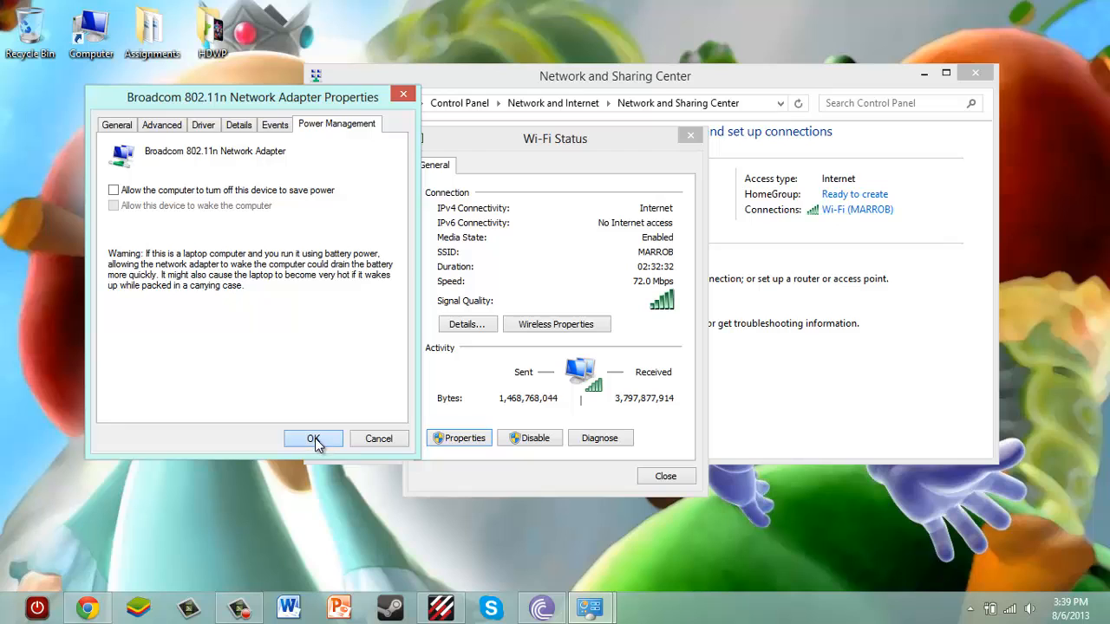
{"action": "left_click", "coordinate": [313, 437]}
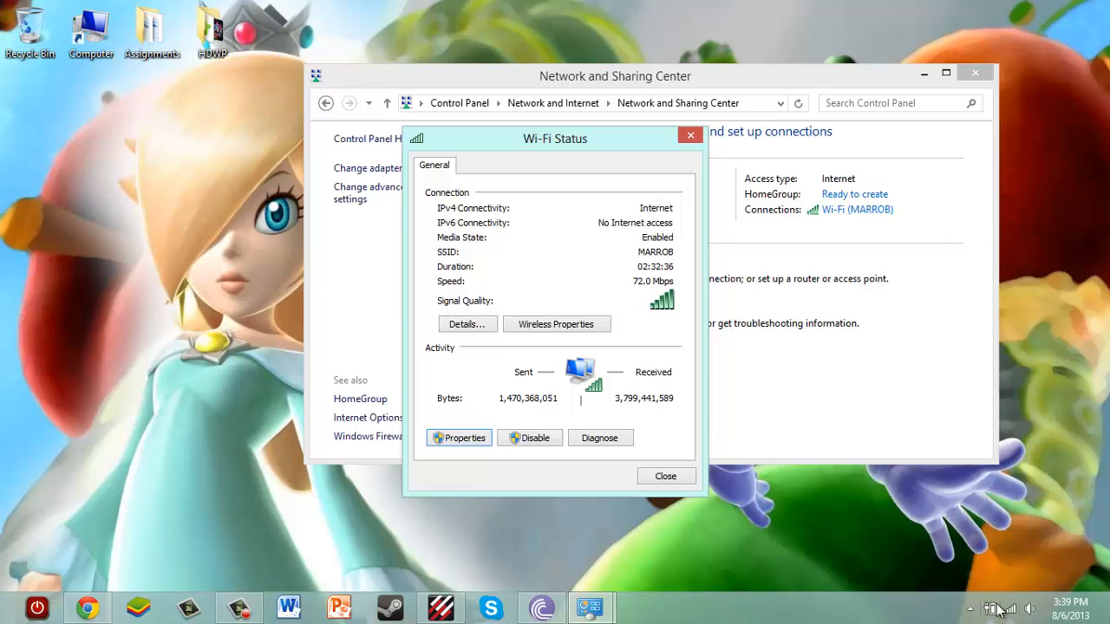
{"action": "mouse_move", "coordinate": [771, 358]}
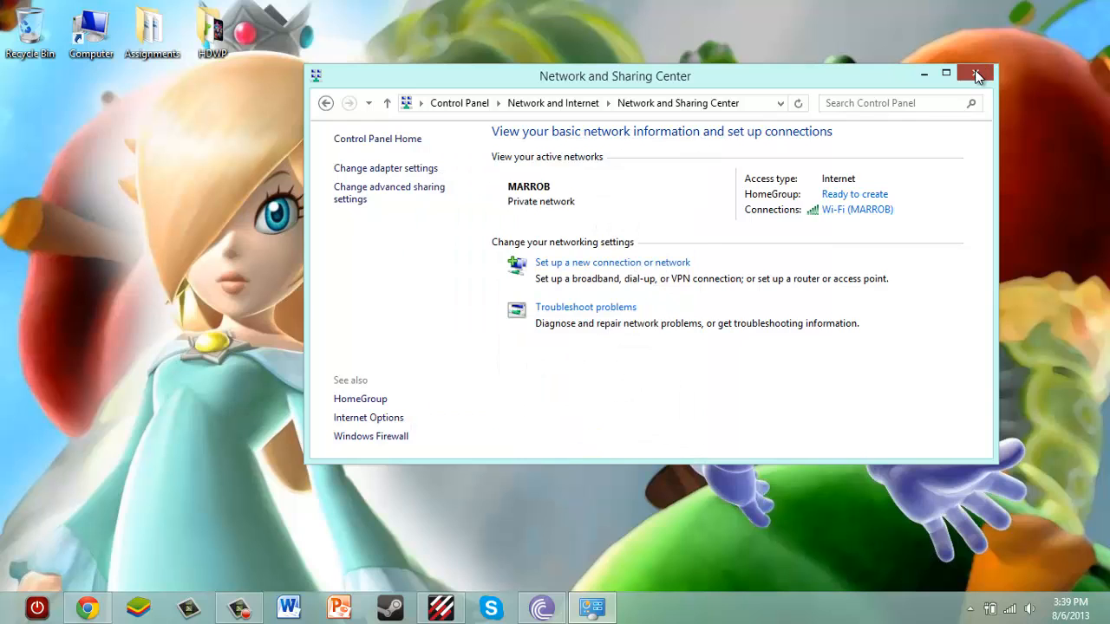
Close the Network and Sharing Center window and reopen Control Panel from the desktop shortcut.
{"action": "left_click", "coordinate": [975, 74]}
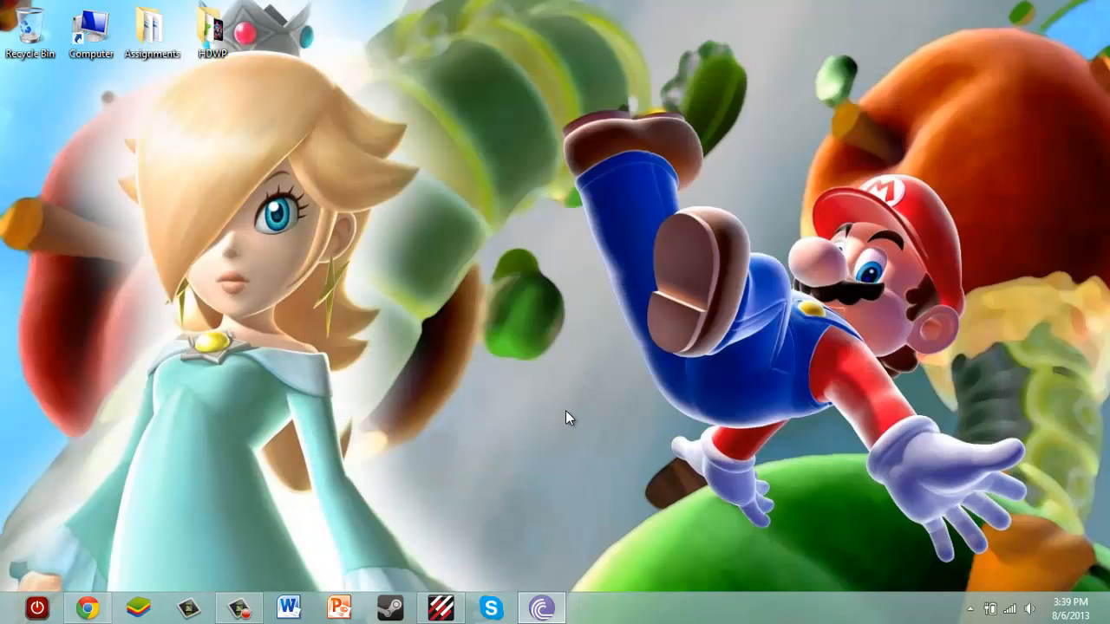
{"action": "mouse_move", "coordinate": [164, 548]}
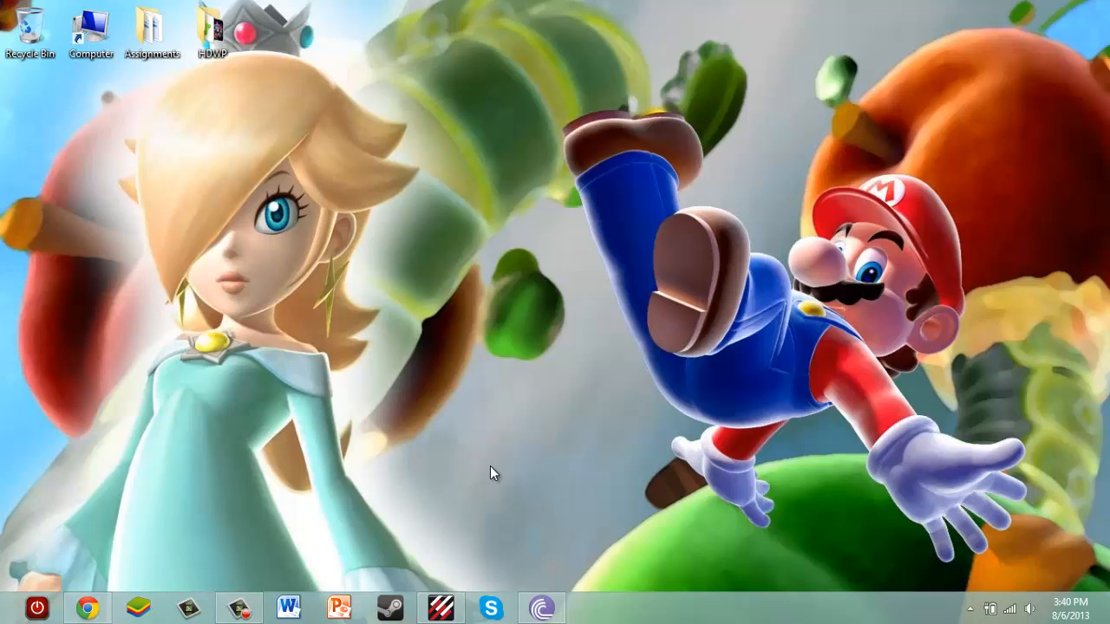
{"action": "mouse_move", "coordinate": [513, 392]}
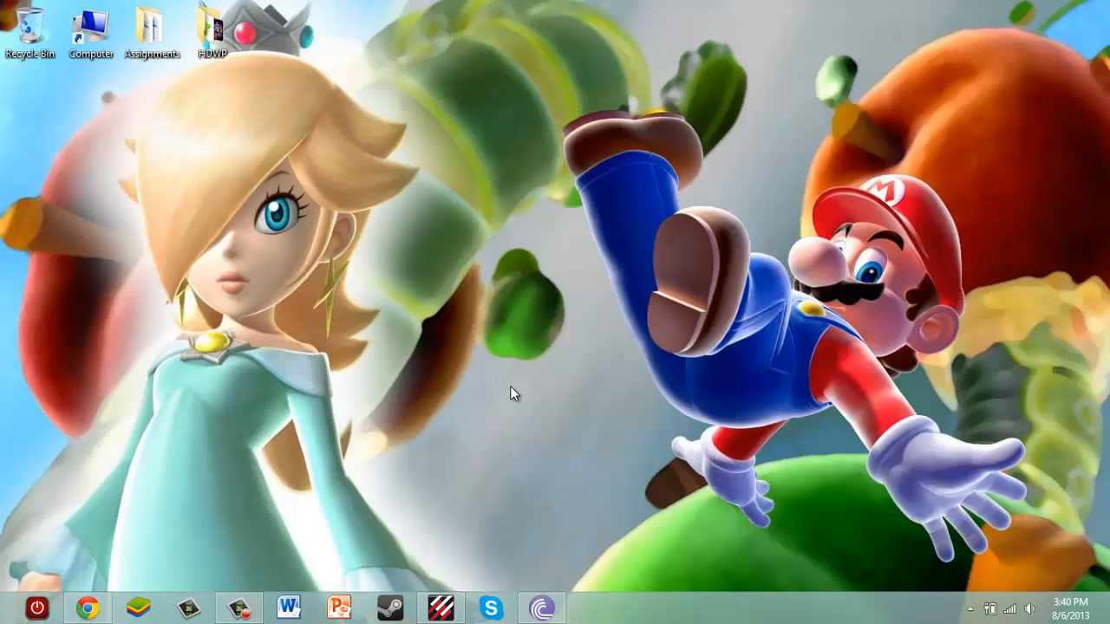
{"action": "mouse_move", "coordinate": [610, 290]}
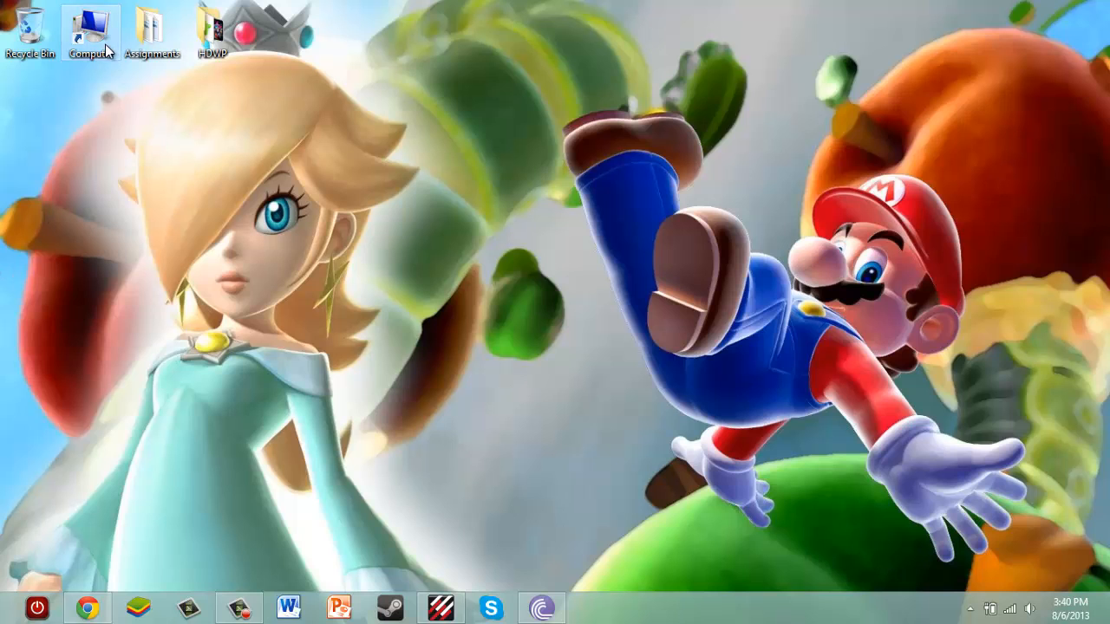
{"action": "double_click", "coordinate": [91, 26]}
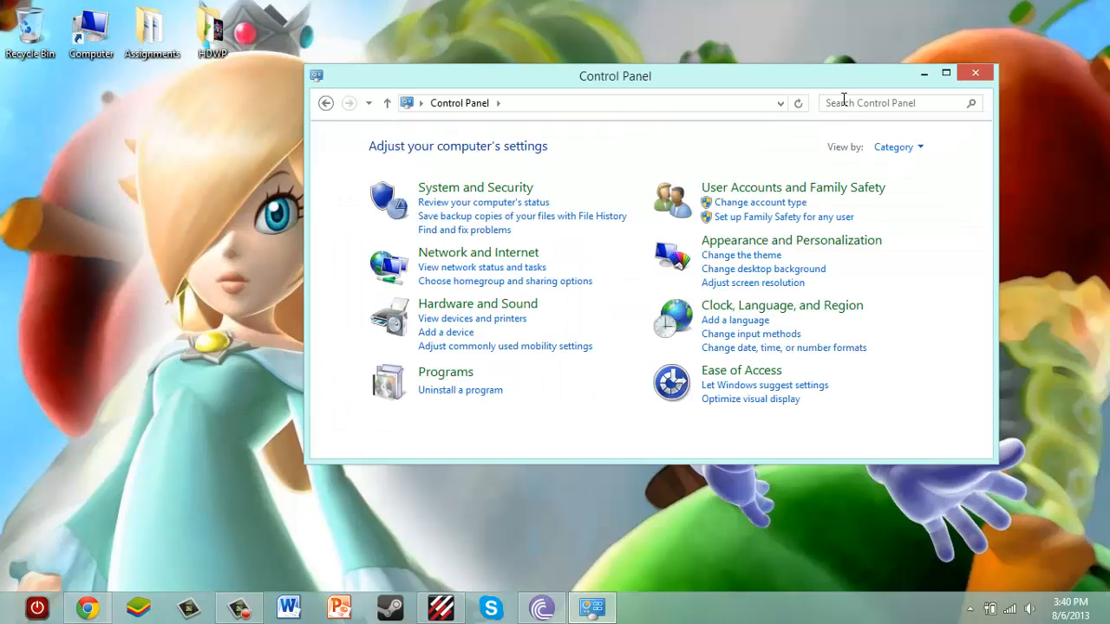
Search Control Panel for 'Drive', listing Device Manager's update device drivers option first.
{"action": "type", "text": "Driver"}
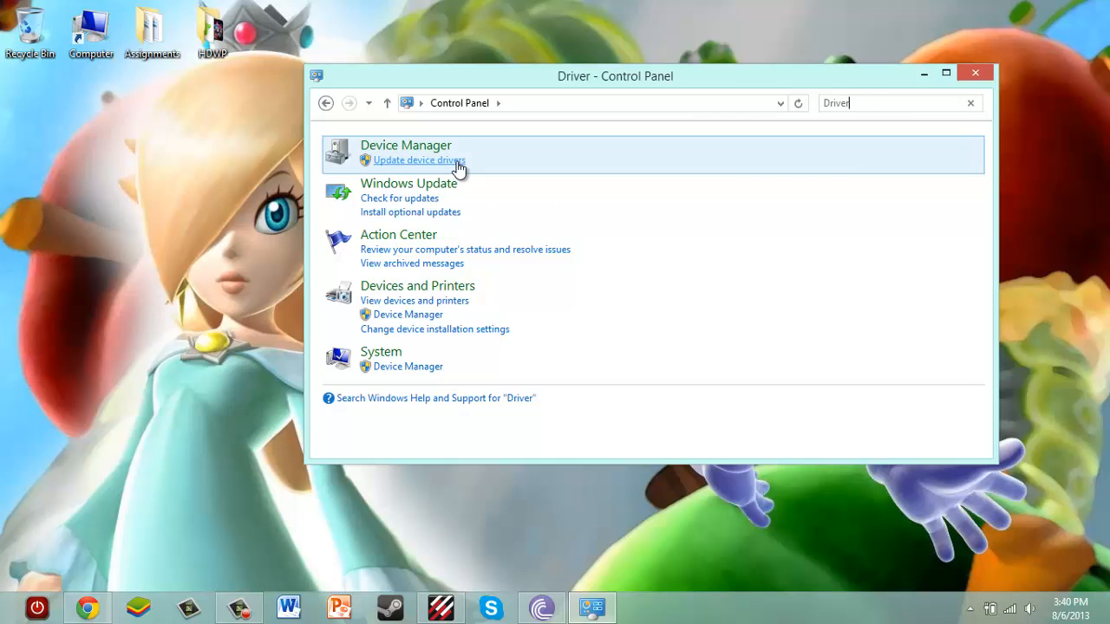
Launch Device Manager from the search results and look at its Help menu options.
{"action": "left_click", "coordinate": [405, 146]}
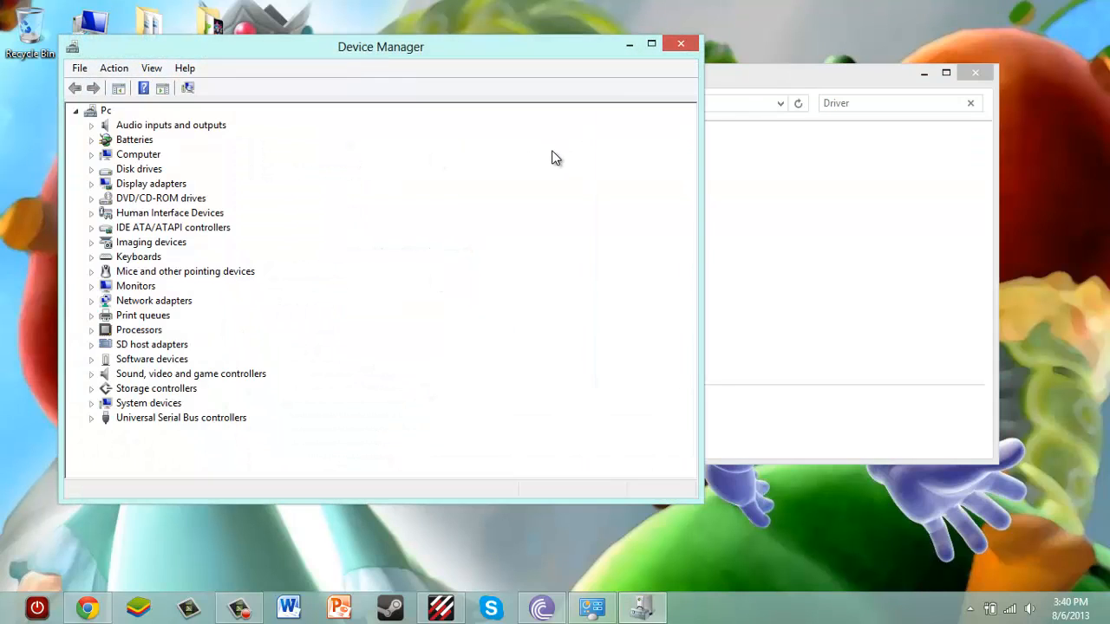
{"action": "mouse_move", "coordinate": [129, 76]}
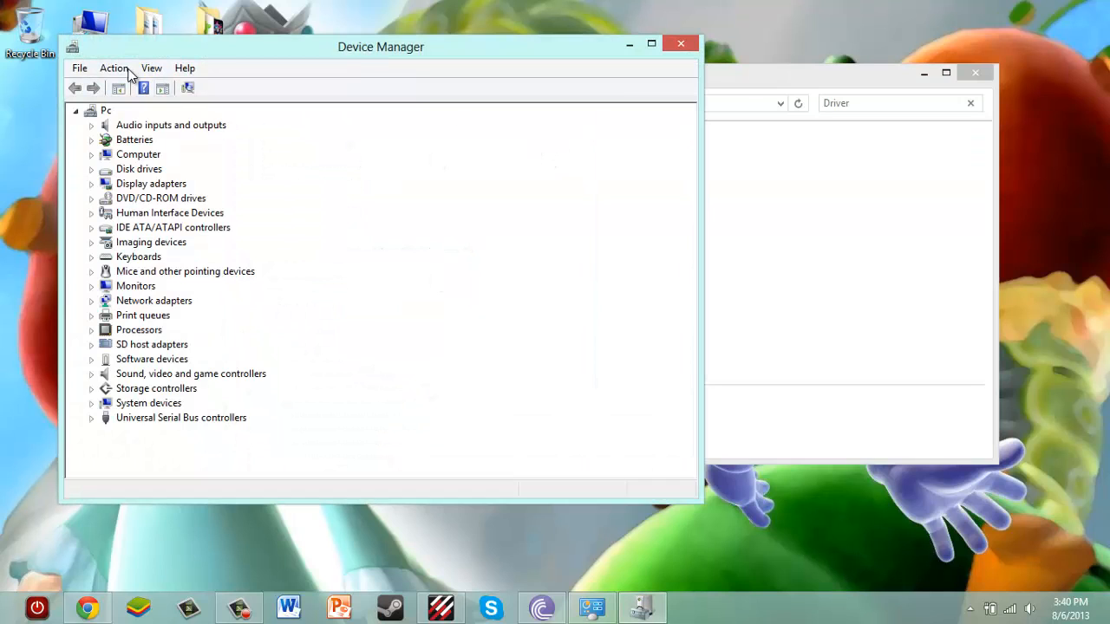
{"action": "left_click", "coordinate": [184, 68]}
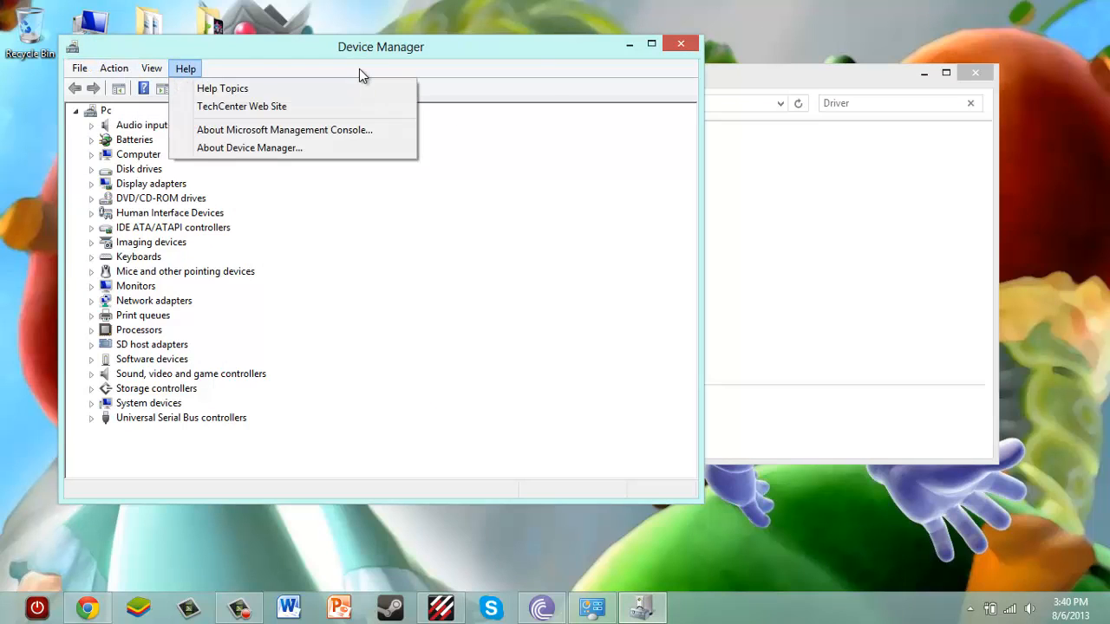
{"action": "mouse_move", "coordinate": [208, 319]}
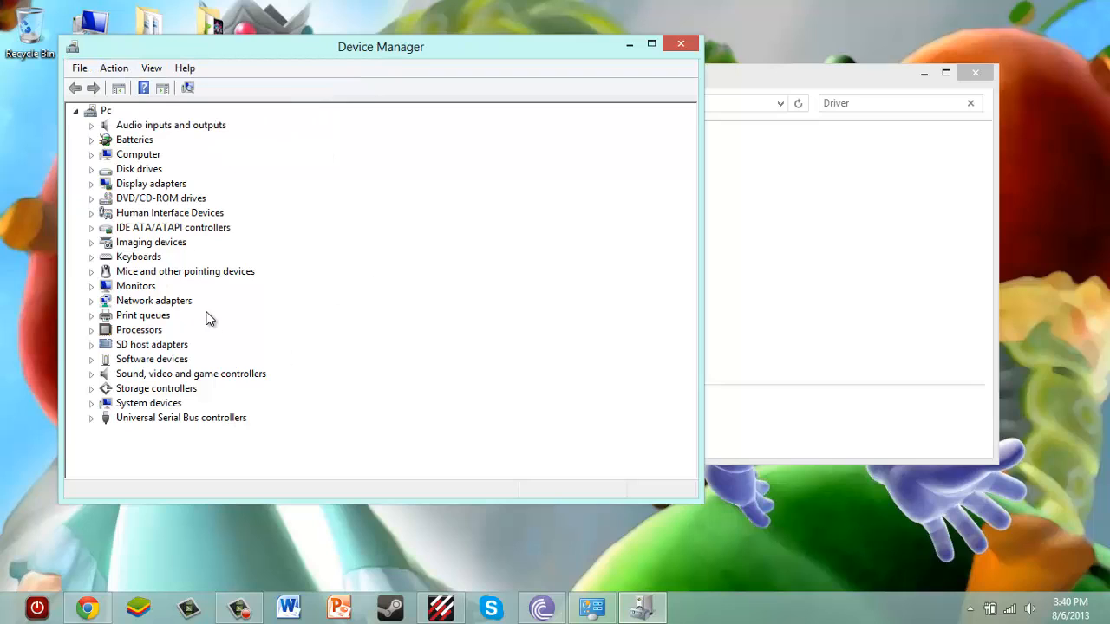
{"action": "mouse_move", "coordinate": [215, 306]}
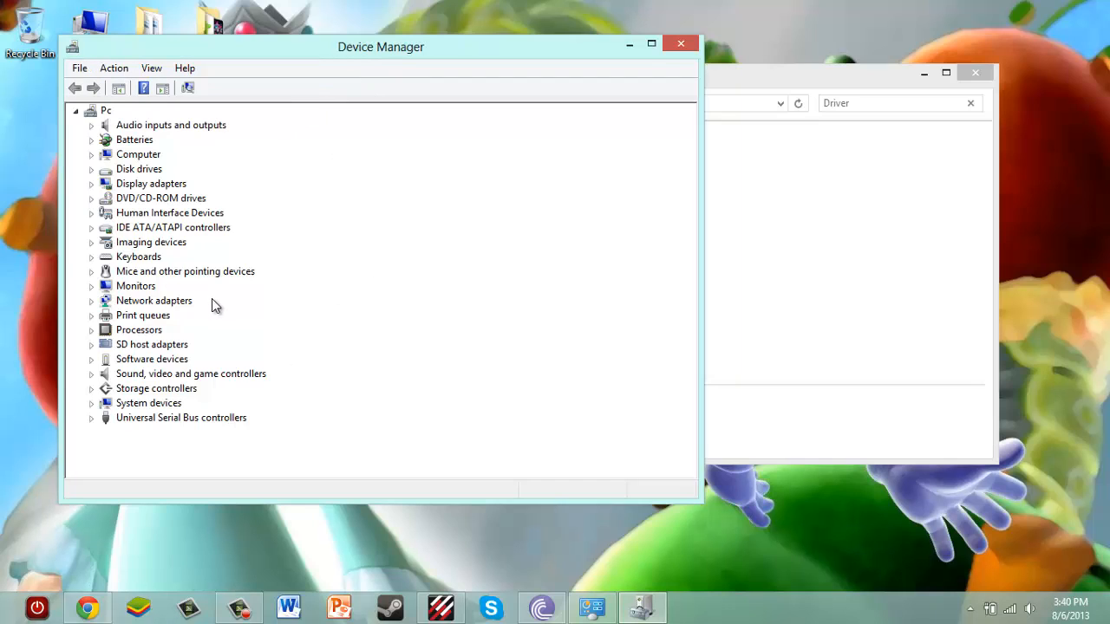
{"action": "mouse_move", "coordinate": [224, 291]}
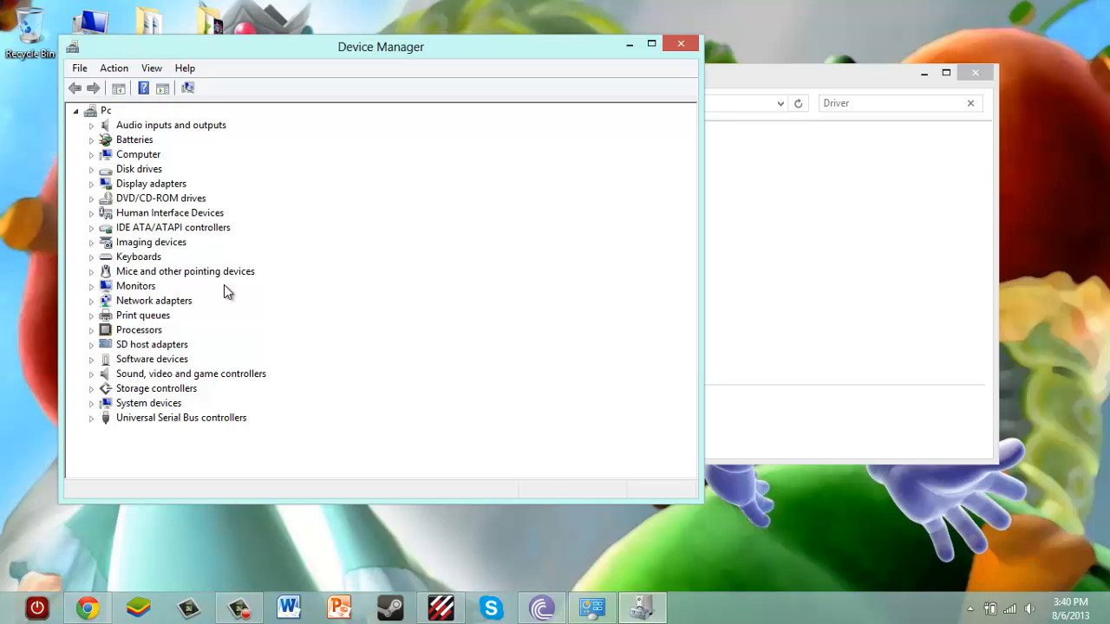
{"action": "mouse_move", "coordinate": [288, 350]}
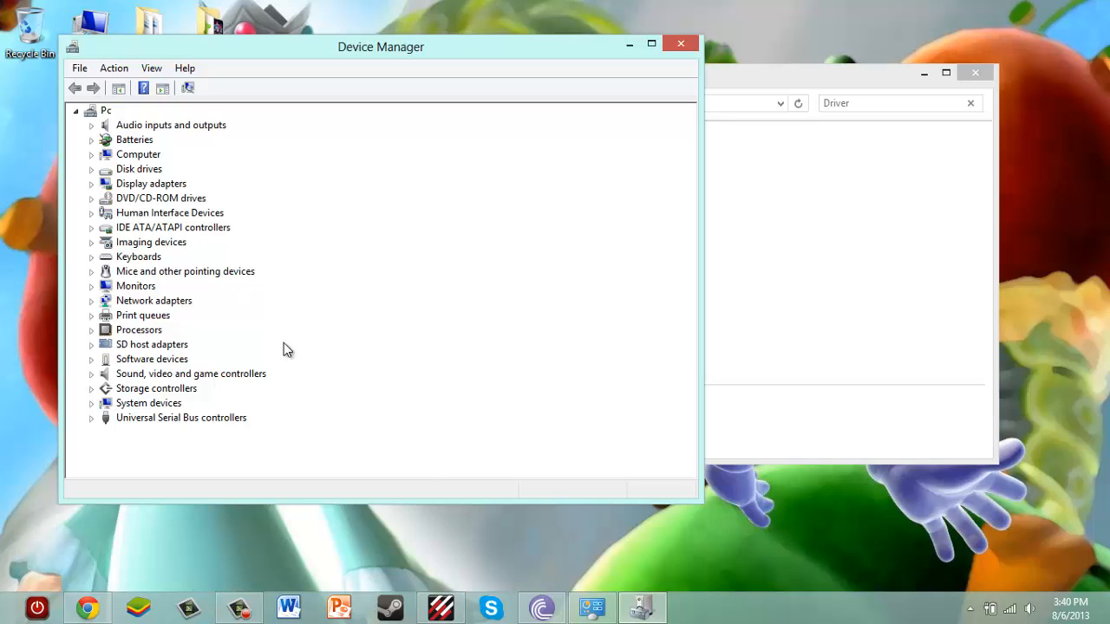
{"action": "mouse_move", "coordinate": [423, 240]}
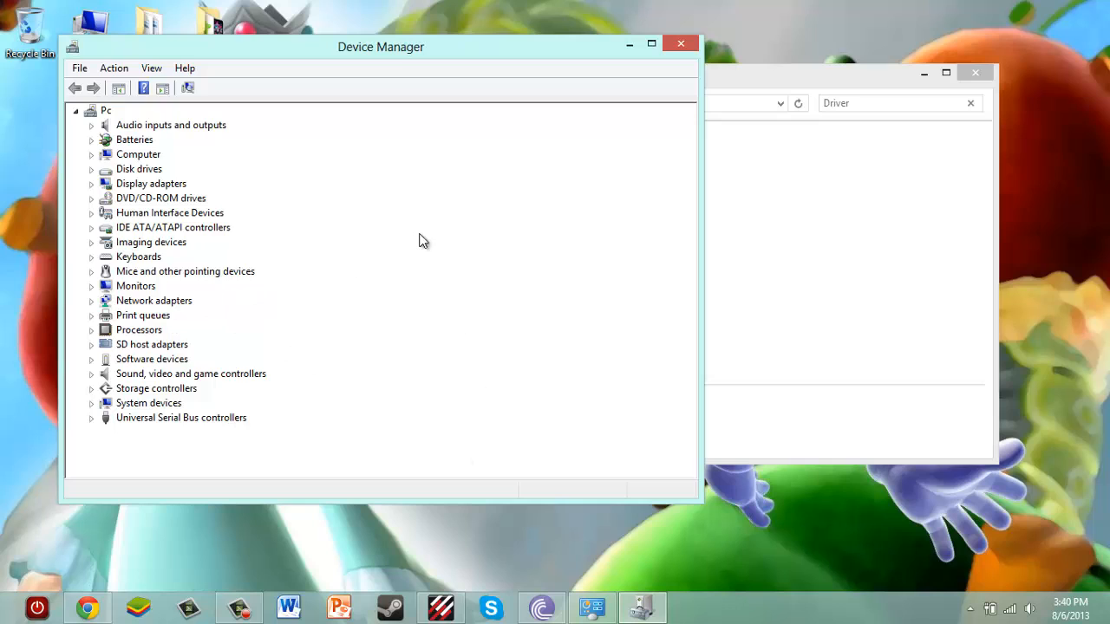
{"action": "mouse_move", "coordinate": [1020, 611]}
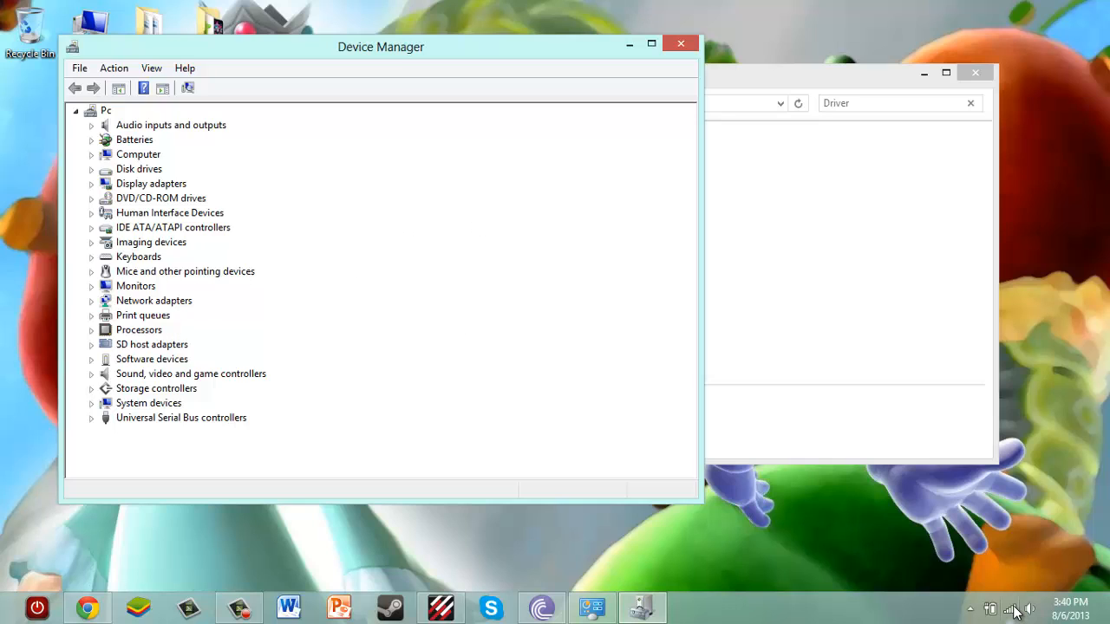
{"action": "mouse_move", "coordinate": [220, 297]}
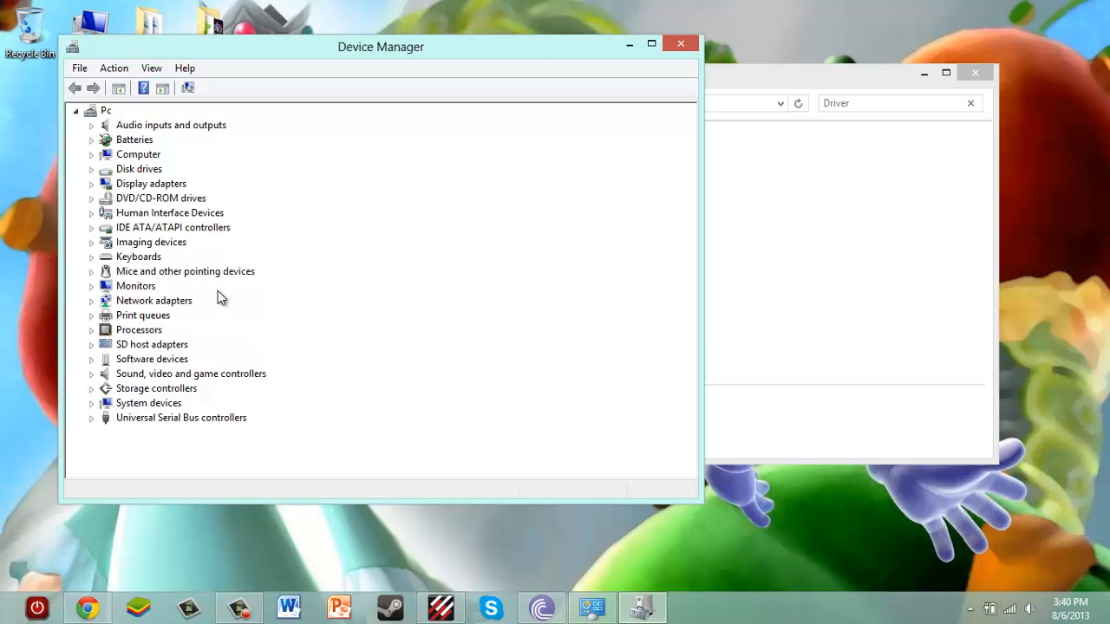
{"action": "mouse_move", "coordinate": [323, 45]}
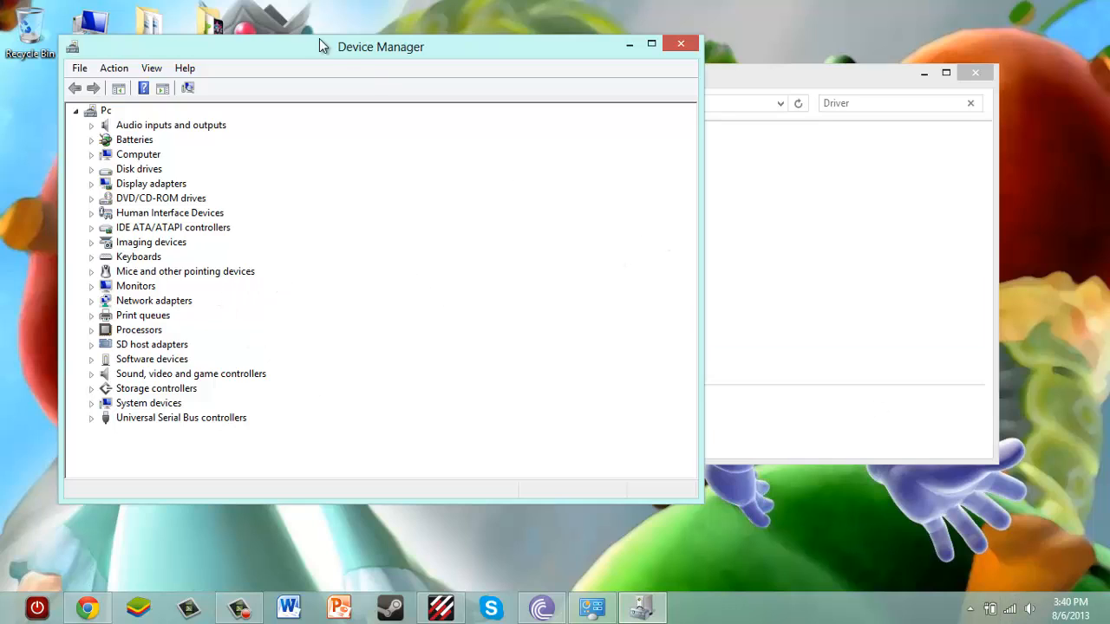
{"action": "mouse_move", "coordinate": [458, 64]}
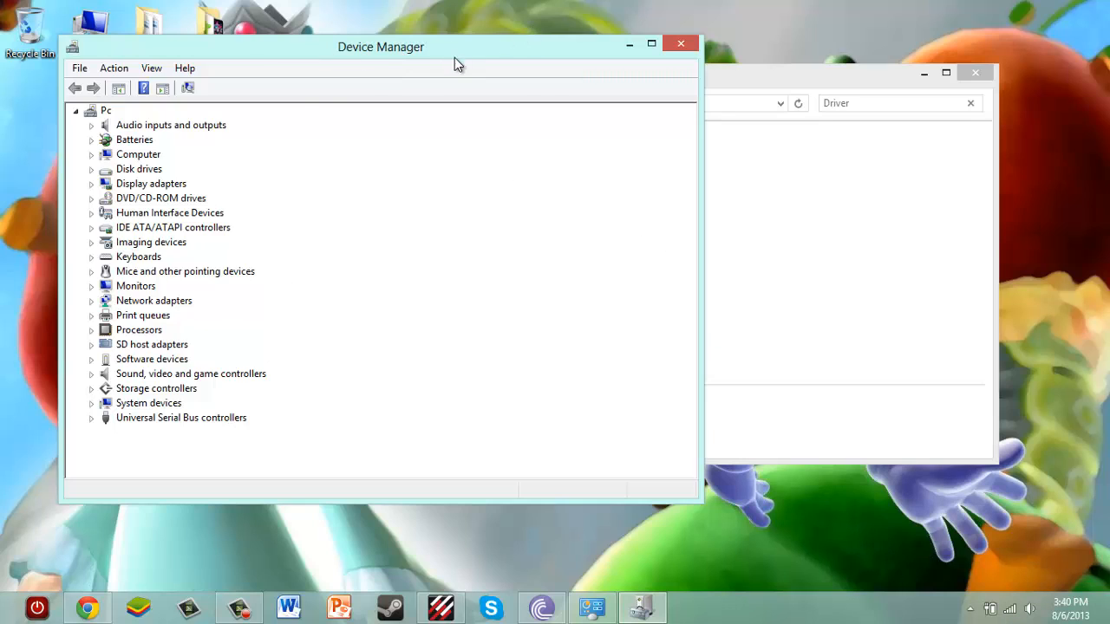
{"action": "mouse_move", "coordinate": [312, 102]}
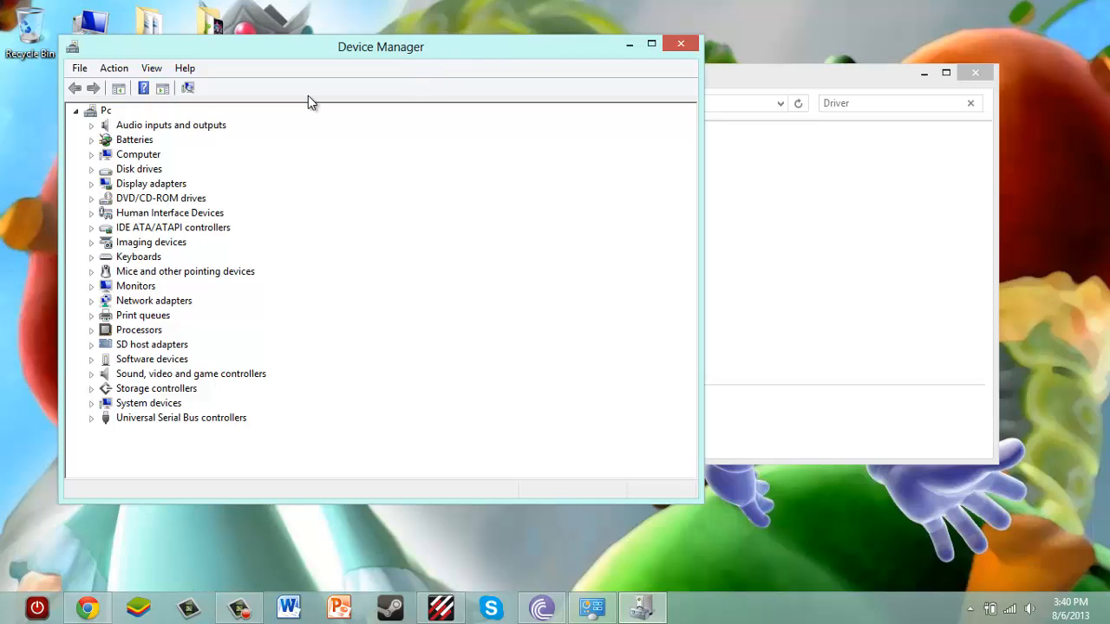
{"action": "mouse_move", "coordinate": [625, 460]}
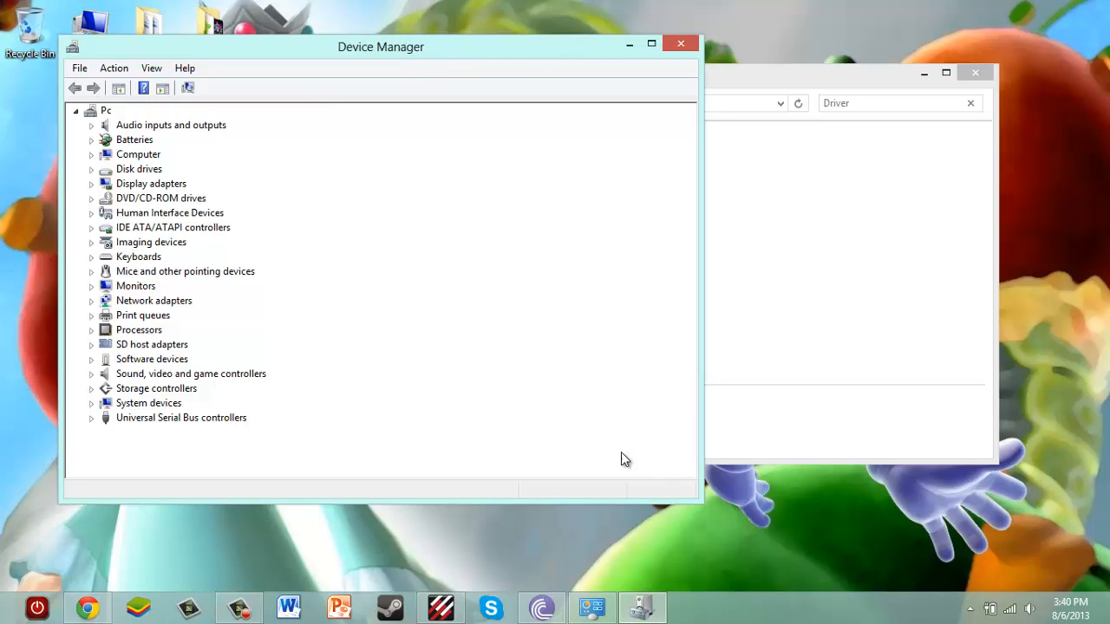
{"action": "mouse_move", "coordinate": [371, 225]}
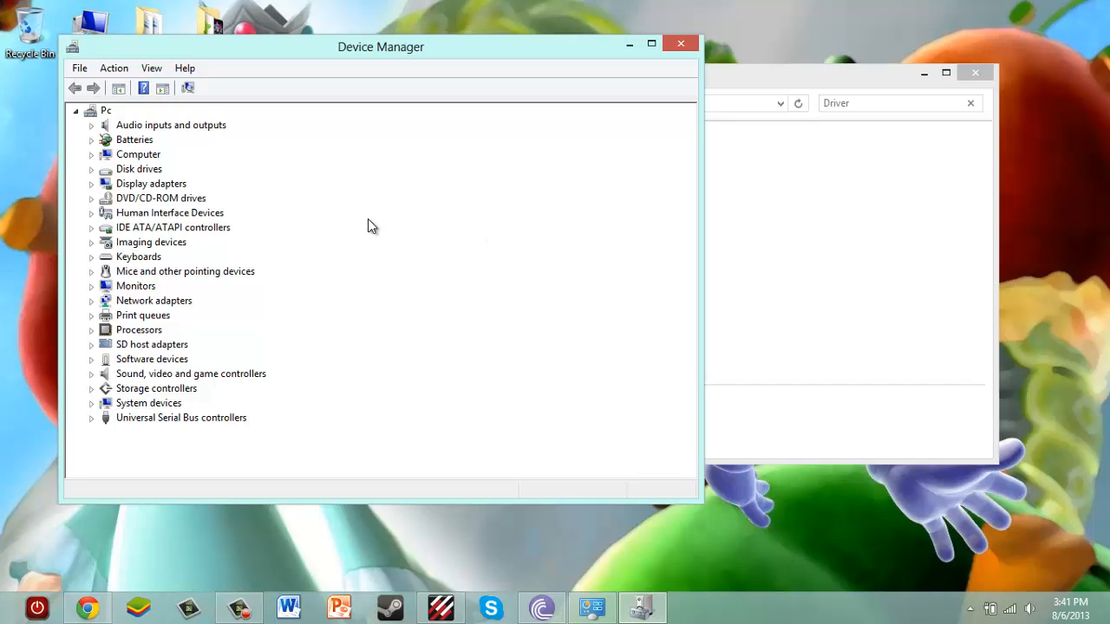
{"action": "mouse_move", "coordinate": [281, 226]}
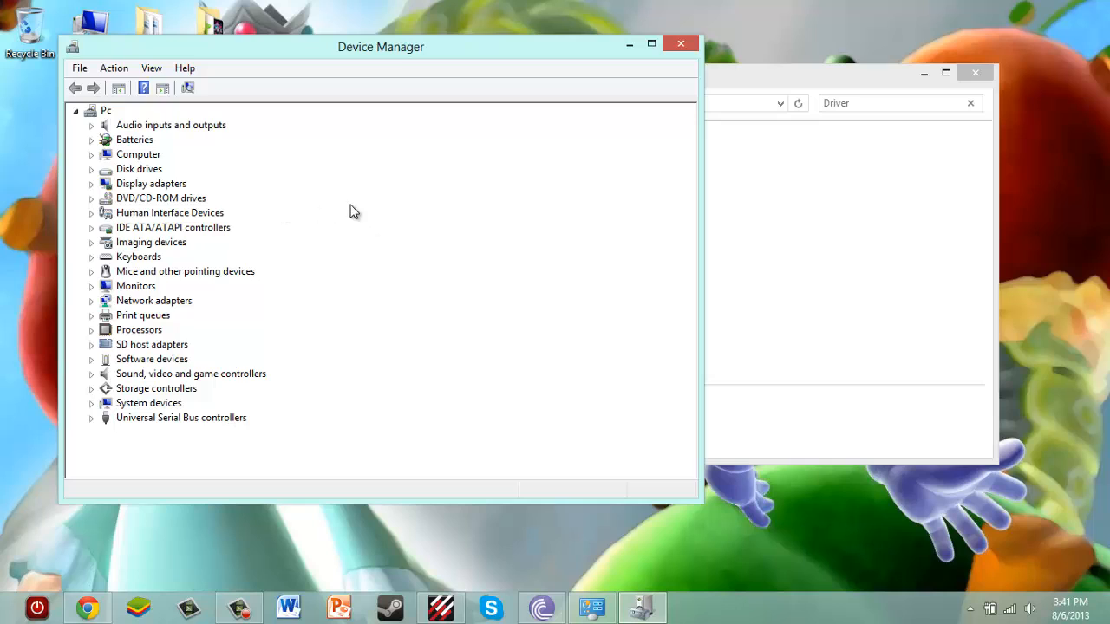
{"action": "mouse_move", "coordinate": [246, 135]}
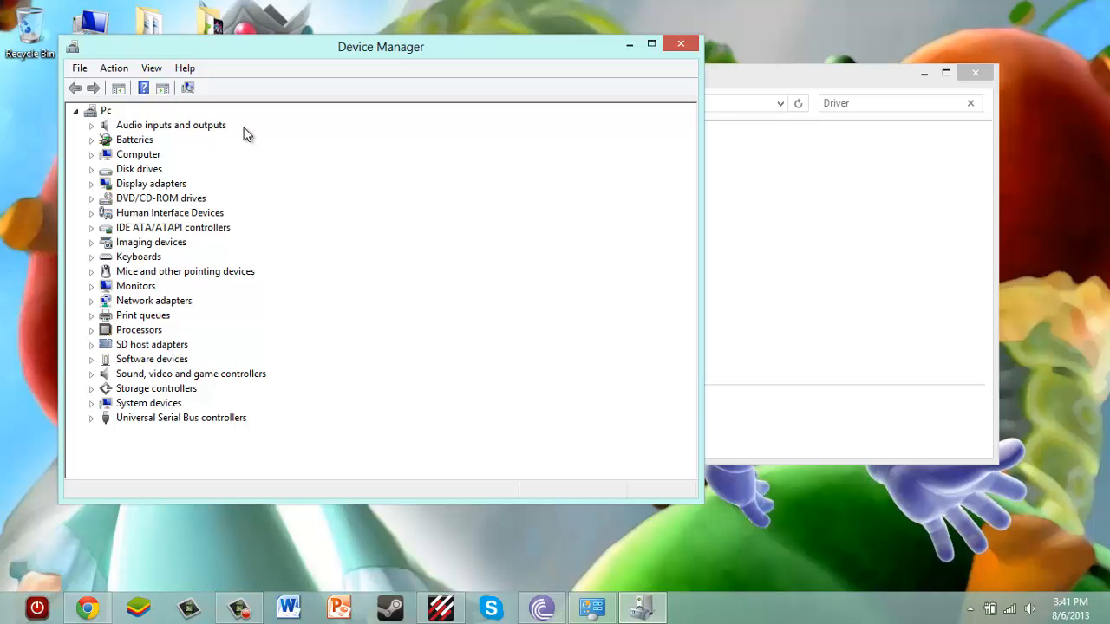
{"action": "mouse_move", "coordinate": [284, 164]}
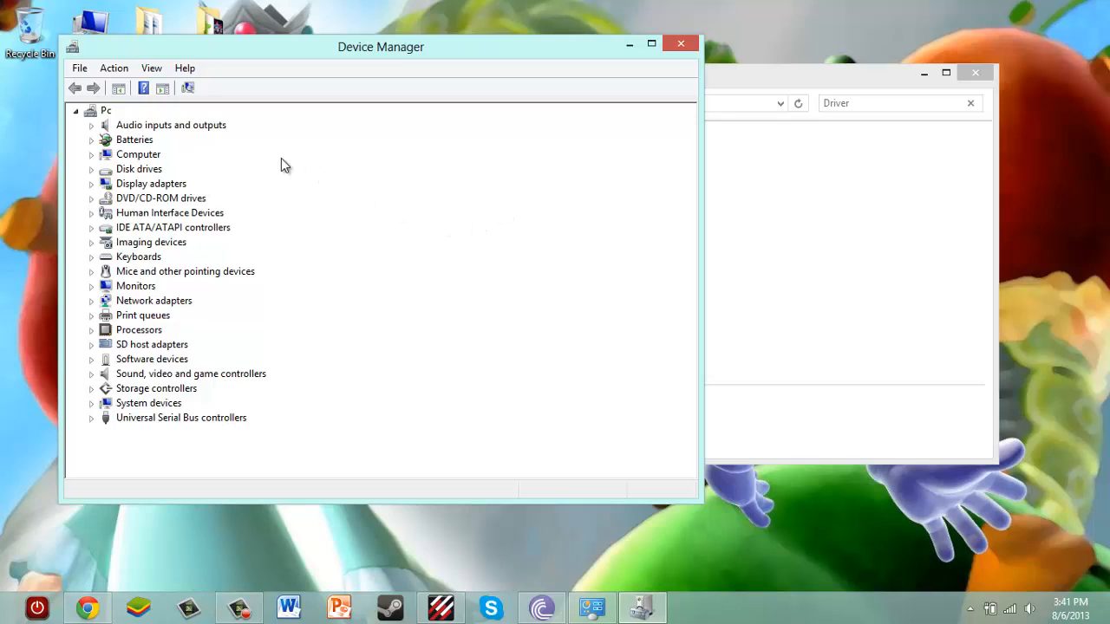
{"action": "left_click", "coordinate": [92, 359]}
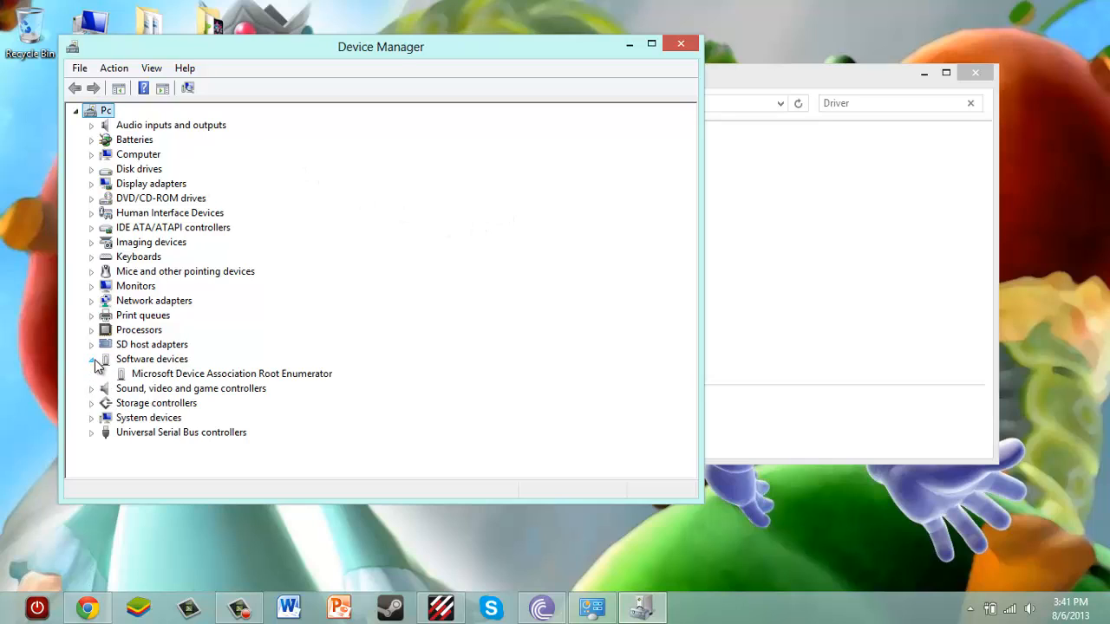
{"action": "left_click", "coordinate": [92, 359]}
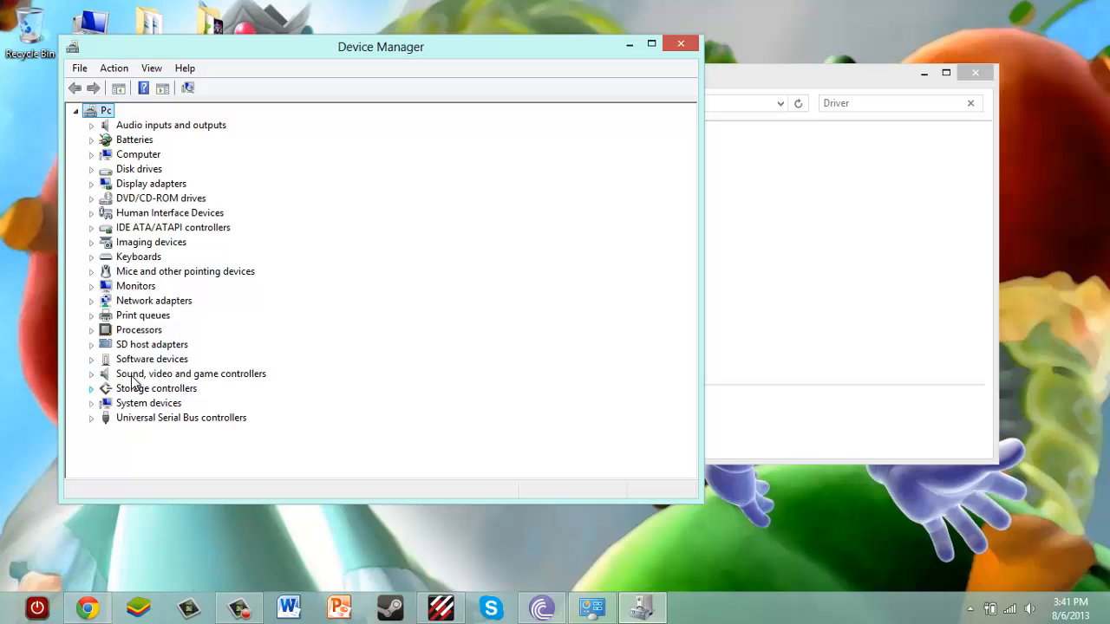
{"action": "mouse_move", "coordinate": [188, 350]}
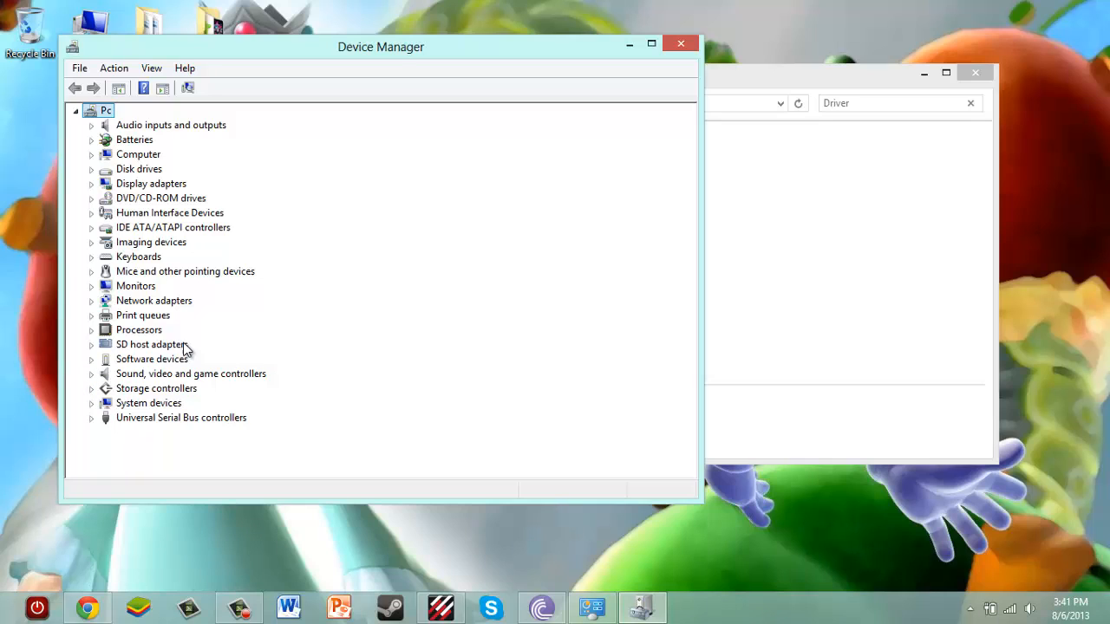
{"action": "mouse_move", "coordinate": [190, 233]}
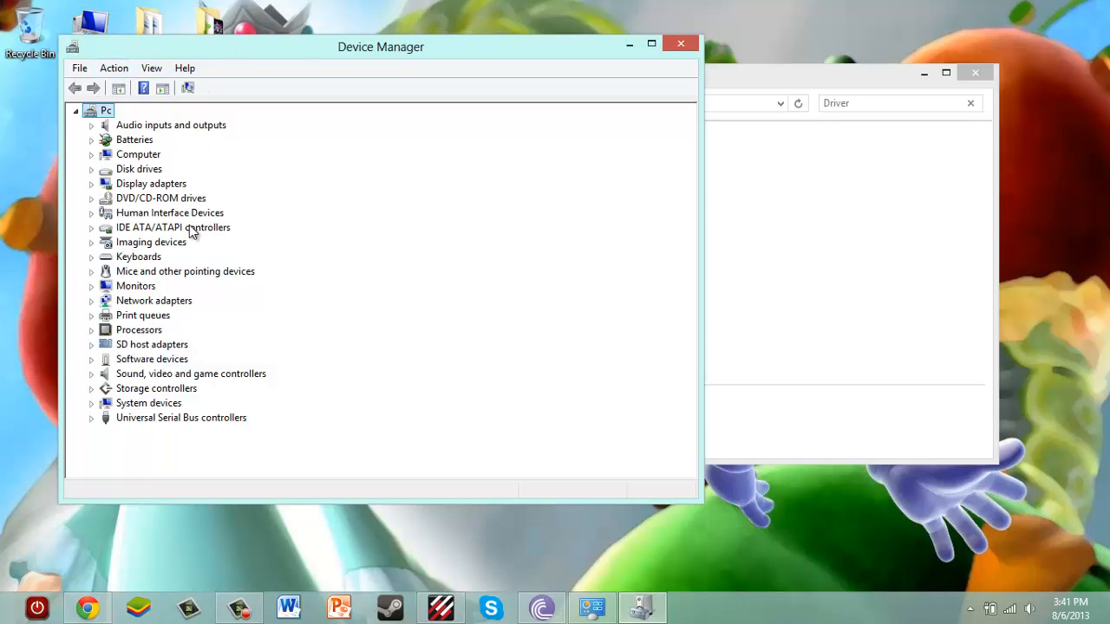
{"action": "mouse_move", "coordinate": [680, 45]}
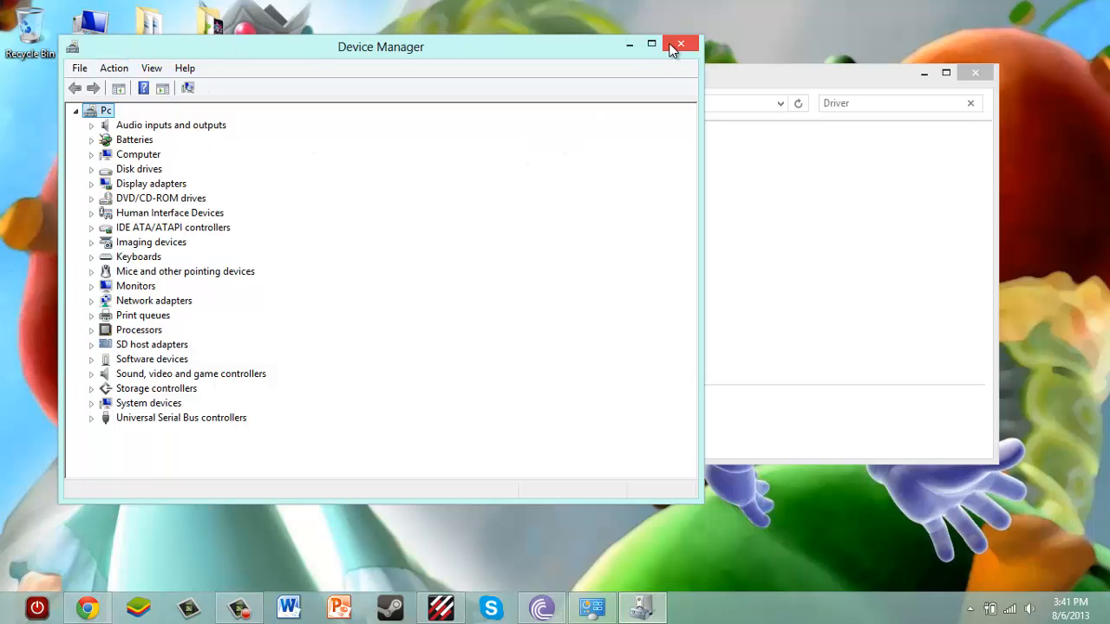
{"action": "mouse_move", "coordinate": [249, 125]}
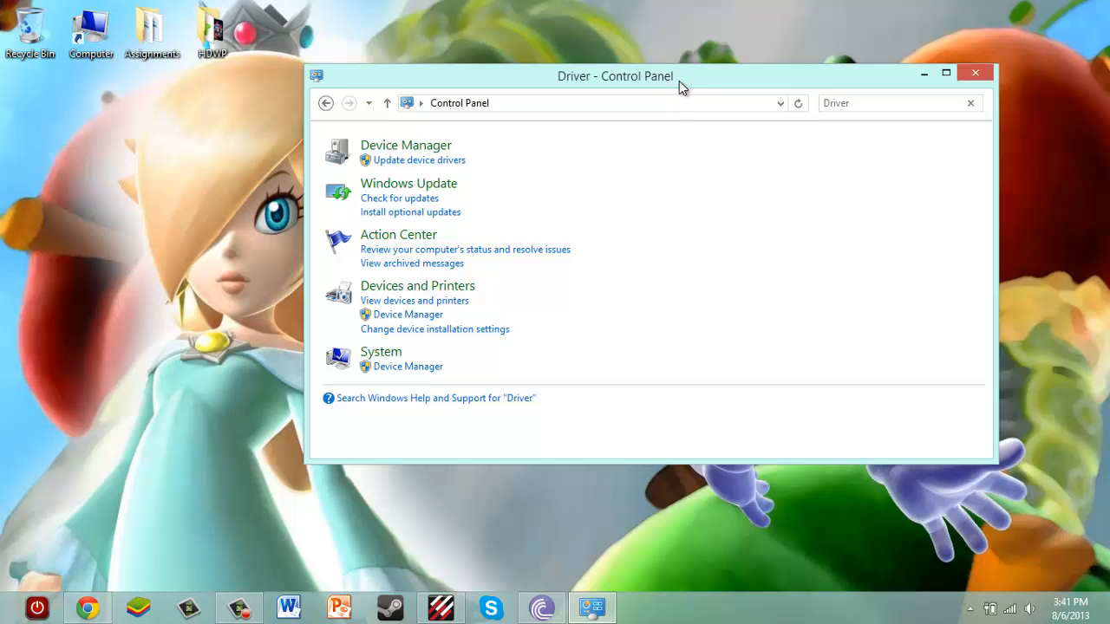
{"action": "mouse_move", "coordinate": [975, 77]}
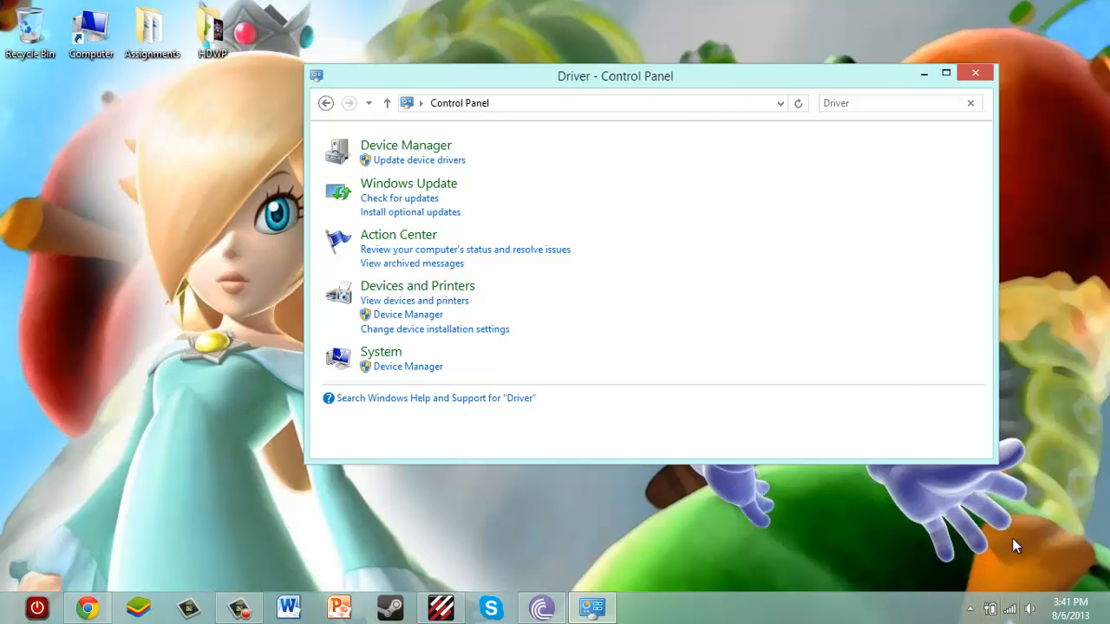
{"action": "mouse_move", "coordinate": [974, 72]}
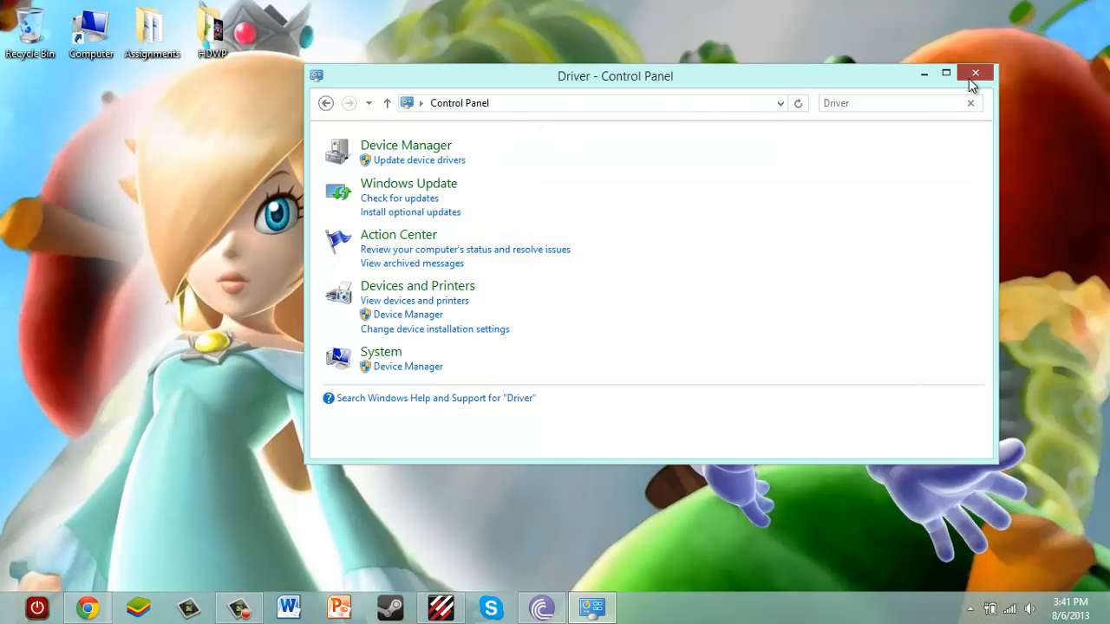
Close the Driver search results window and bring up the Networks charm from the tray.
{"action": "left_click", "coordinate": [974, 73]}
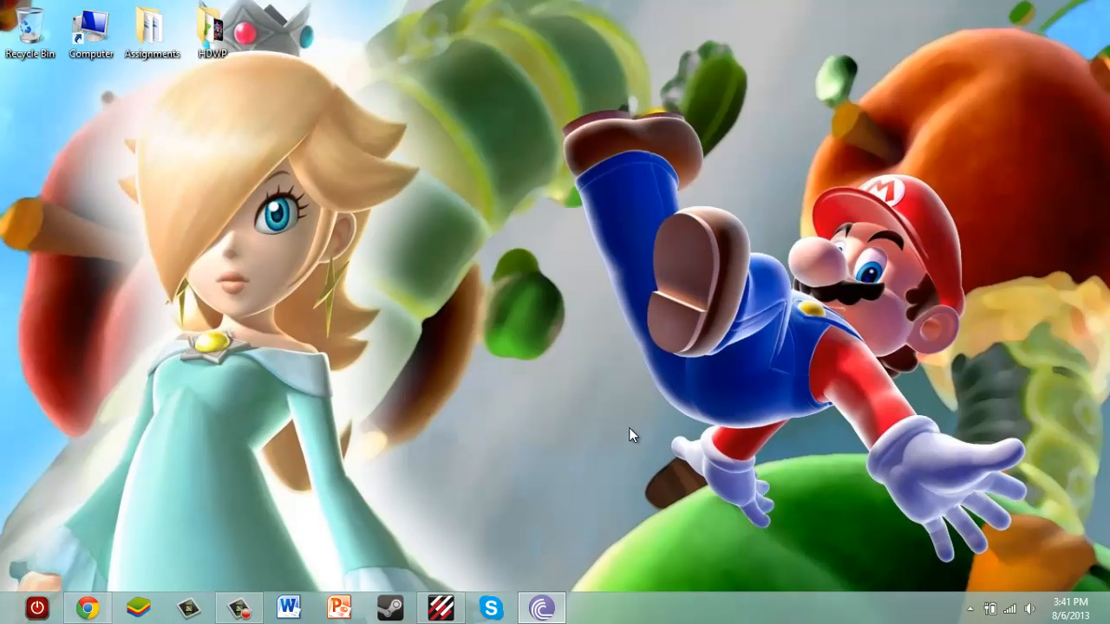
{"action": "left_click", "coordinate": [1006, 607]}
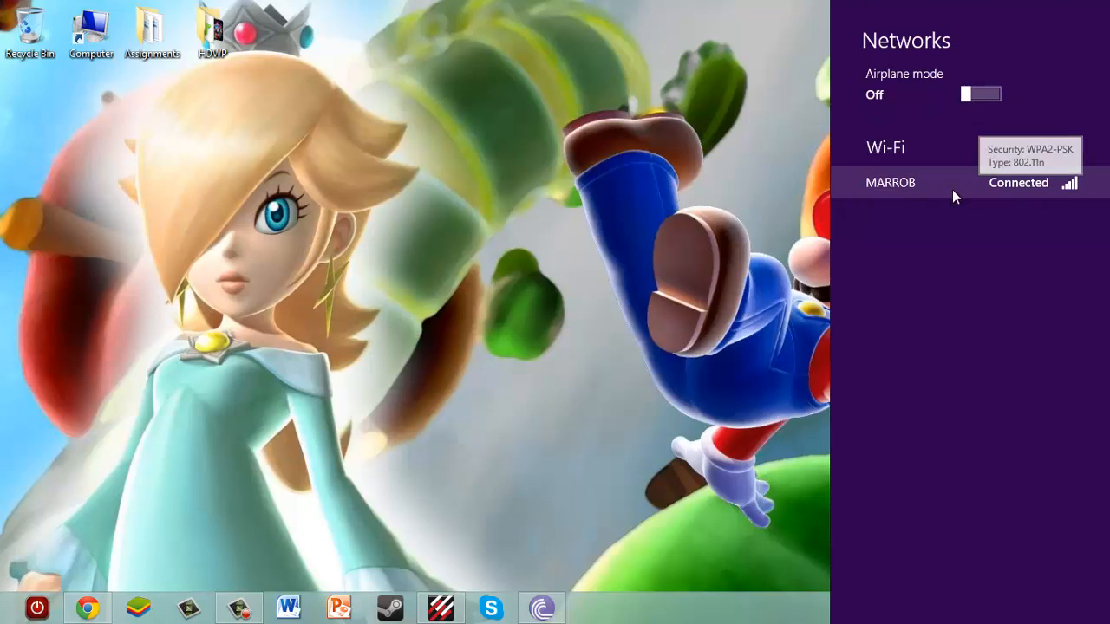
{"action": "mouse_move", "coordinate": [791, 236]}
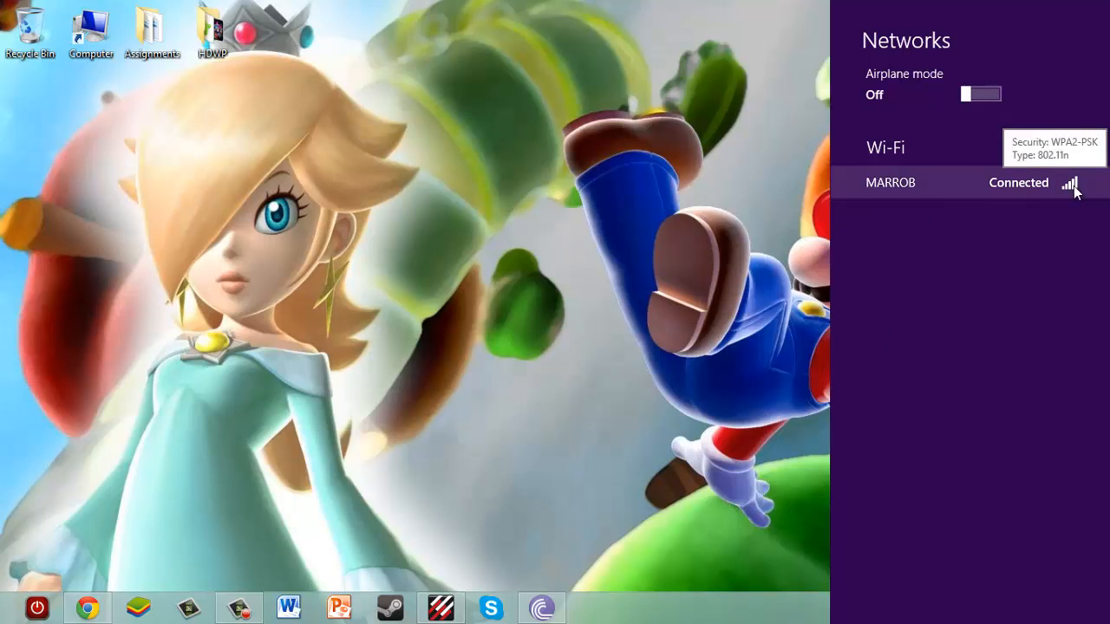
{"action": "mouse_move", "coordinate": [874, 233]}
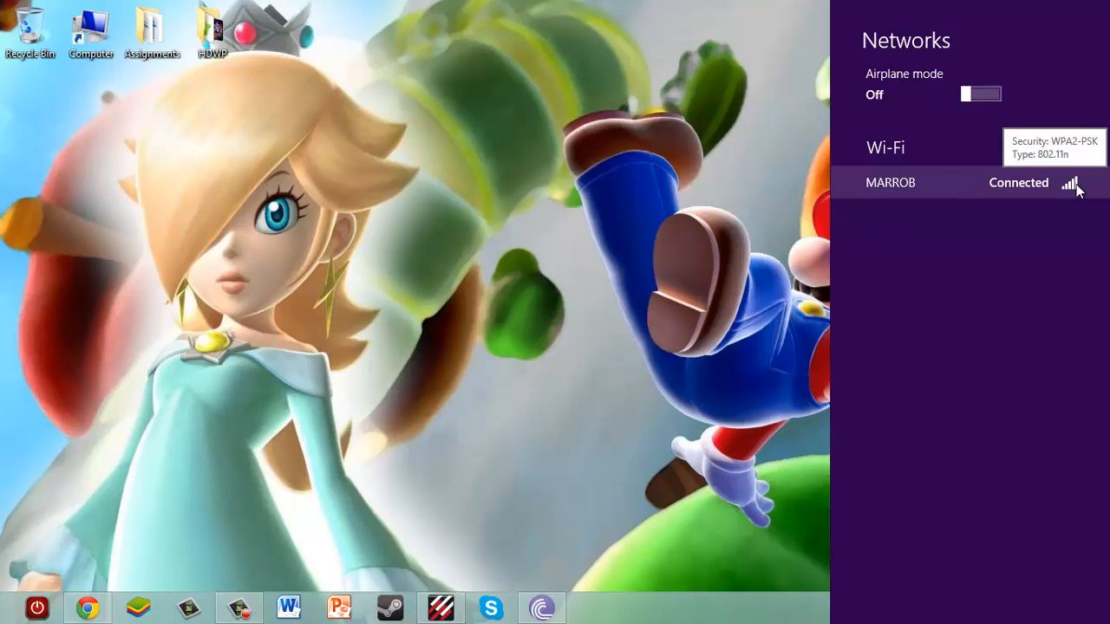
{"action": "mouse_move", "coordinate": [961, 189]}
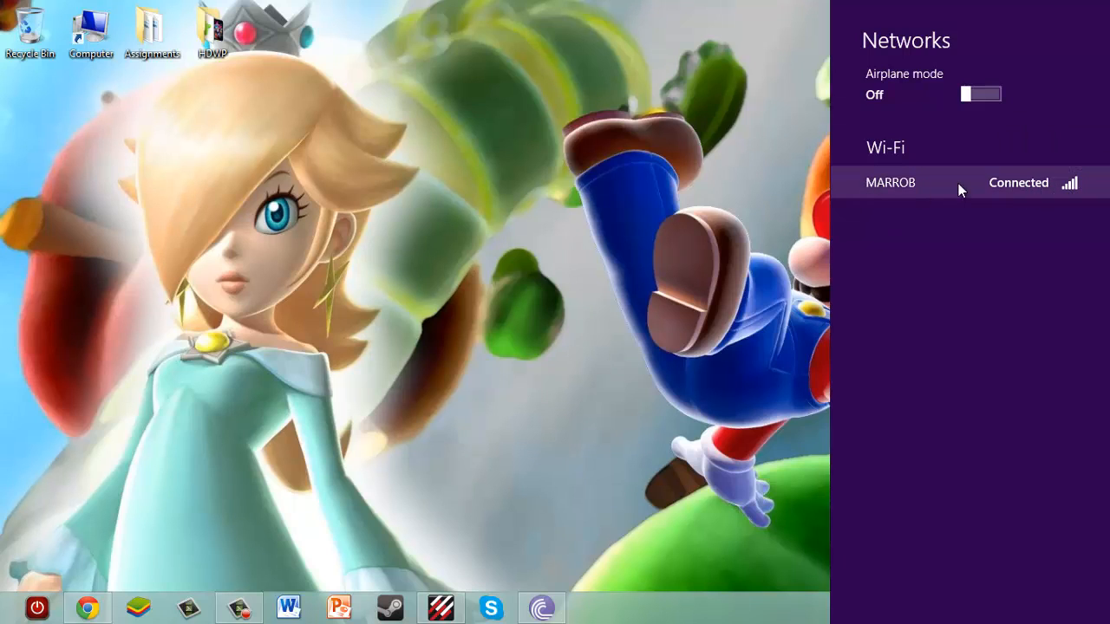
Expand MARROB's network details (5.11 GB estimated usage) and choose Disconnect.
{"action": "right_click", "coordinate": [892, 182]}
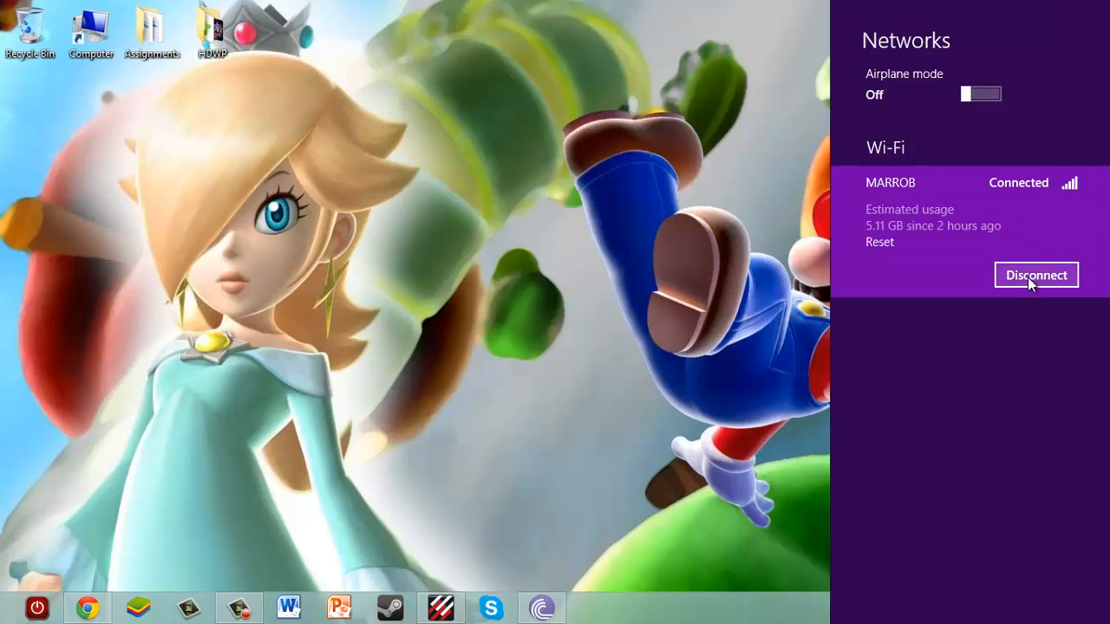
{"action": "left_click", "coordinate": [880, 242]}
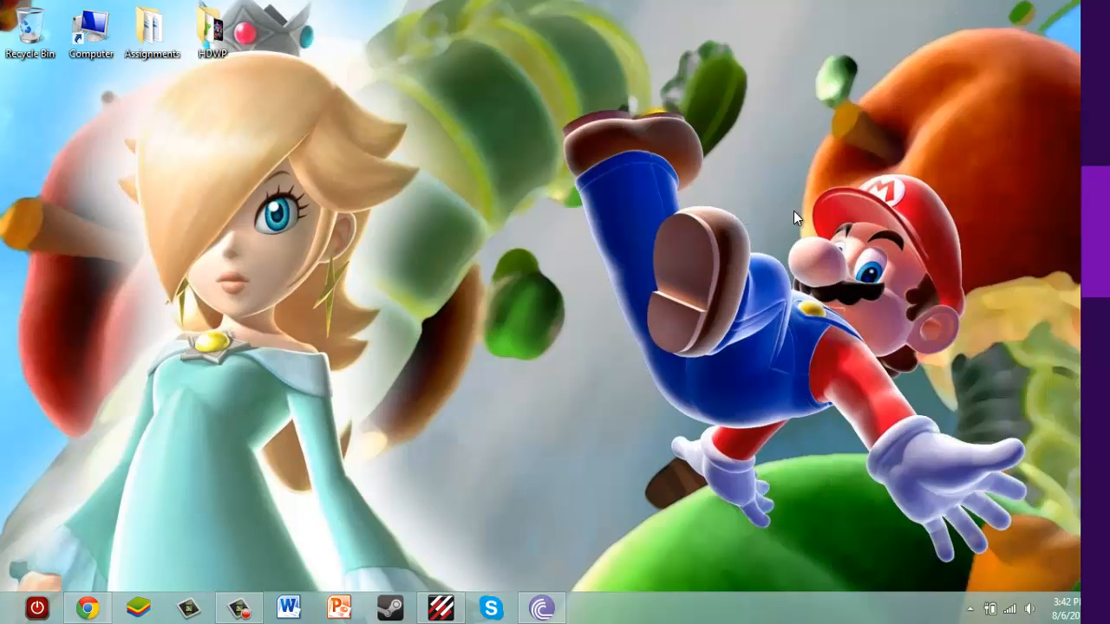
{"action": "mouse_move", "coordinate": [662, 402]}
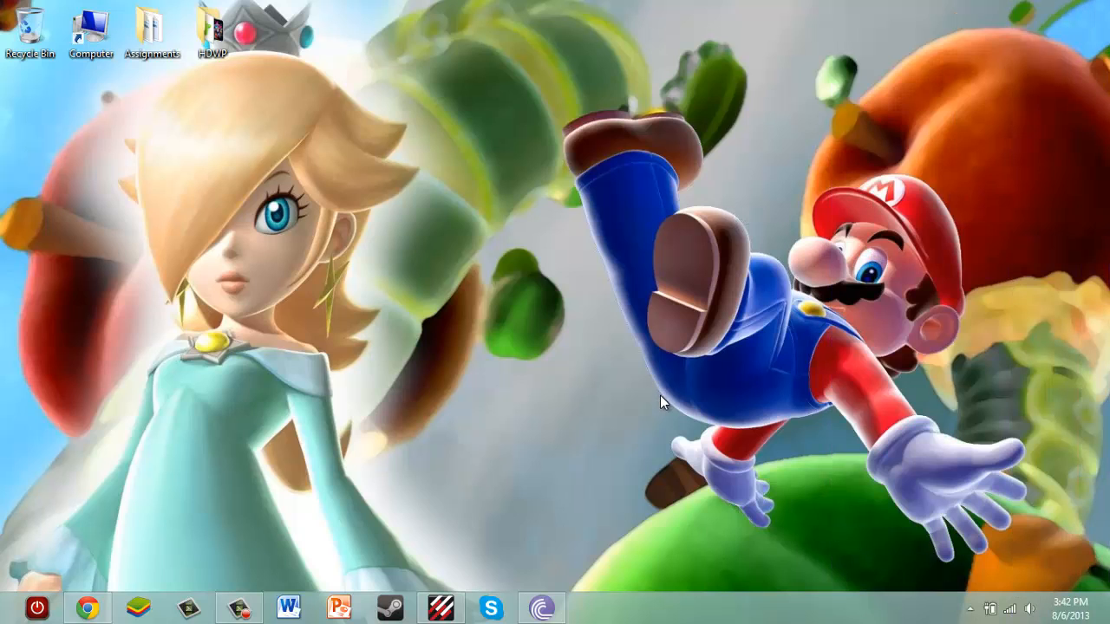
{"action": "mouse_move", "coordinate": [572, 423]}
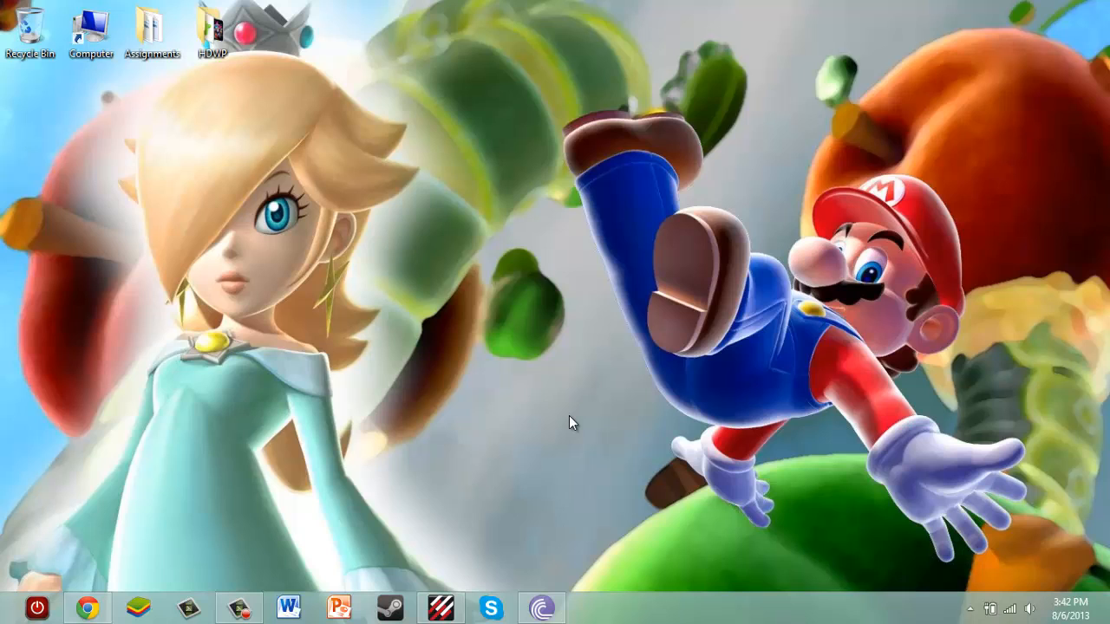
{"action": "mouse_move", "coordinate": [781, 515]}
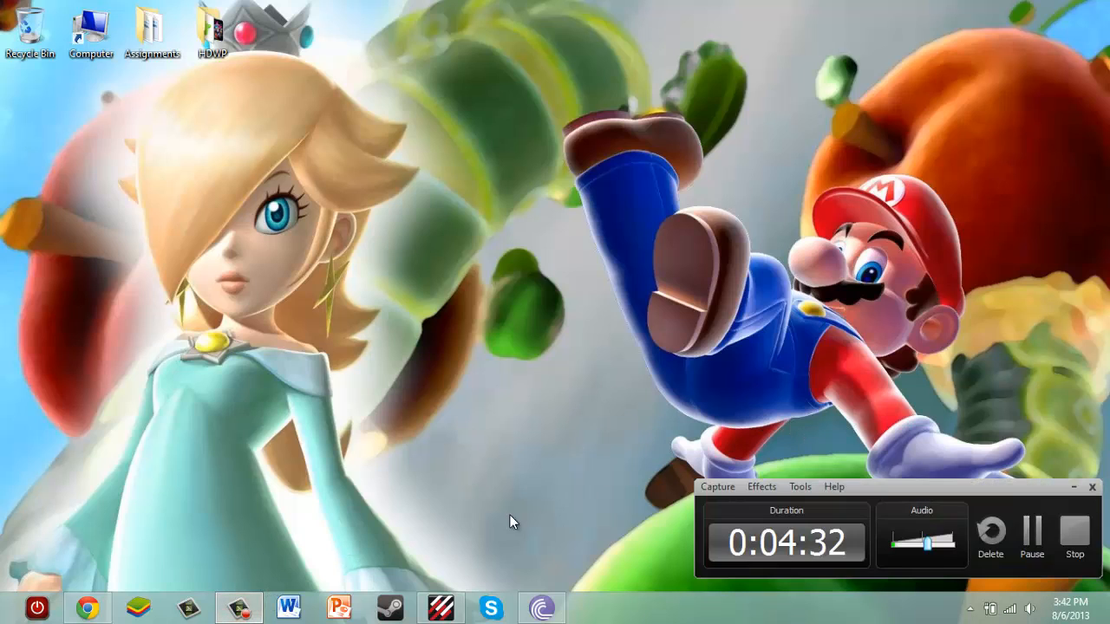
{"action": "mouse_move", "coordinate": [911, 415]}
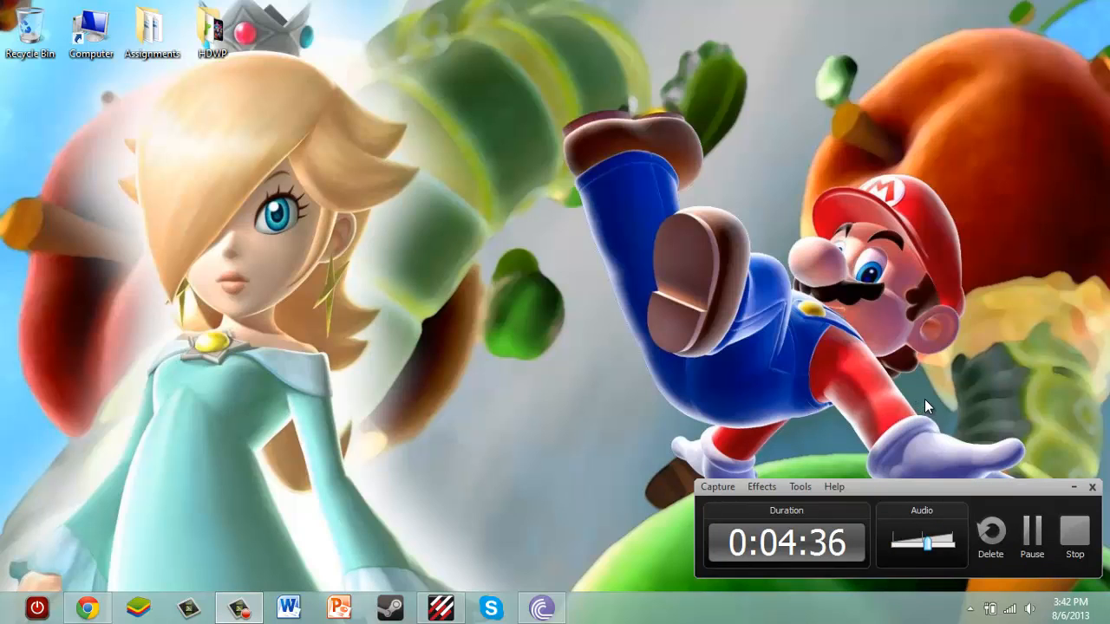
{"action": "mouse_move", "coordinate": [1024, 425]}
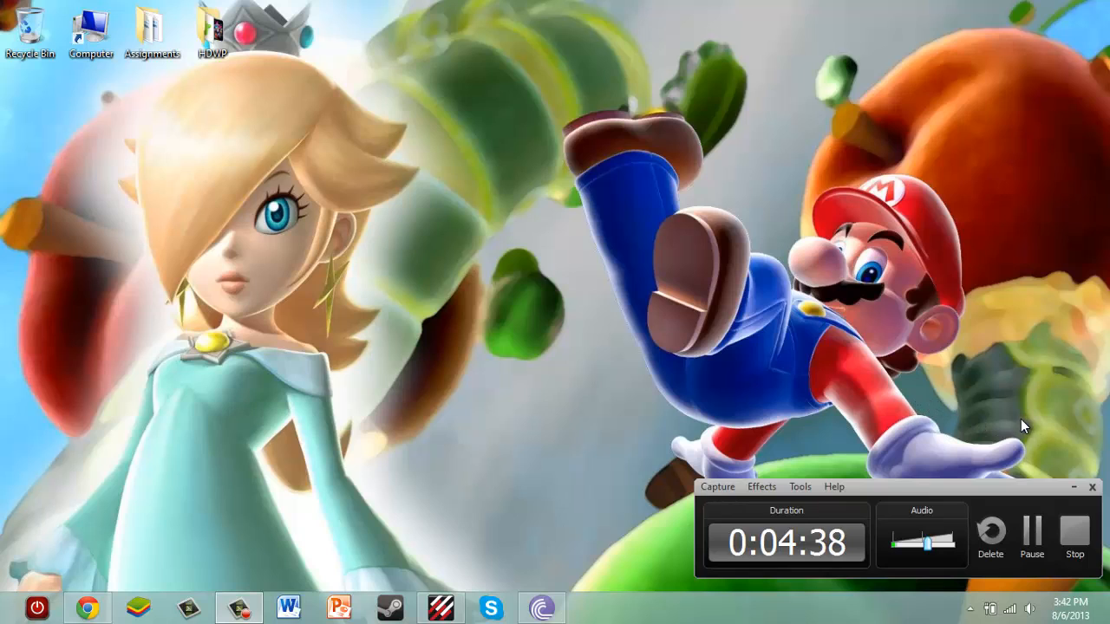